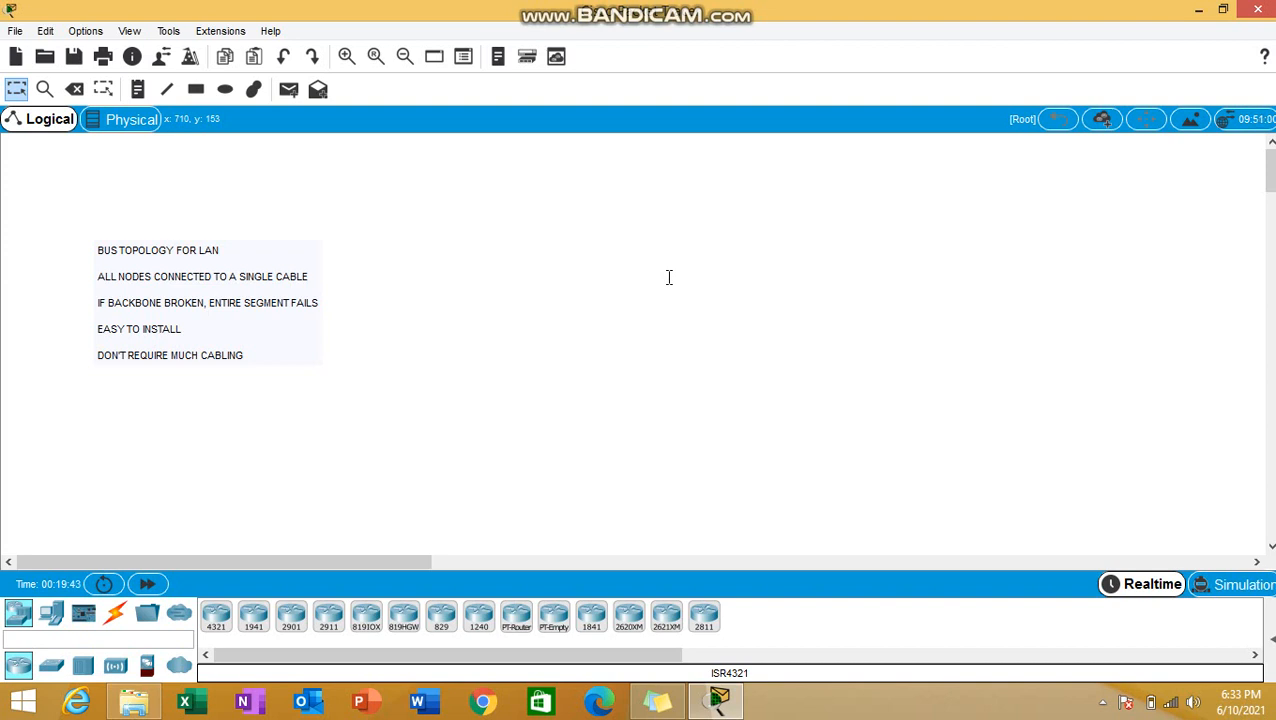
mouse_move(288, 252)
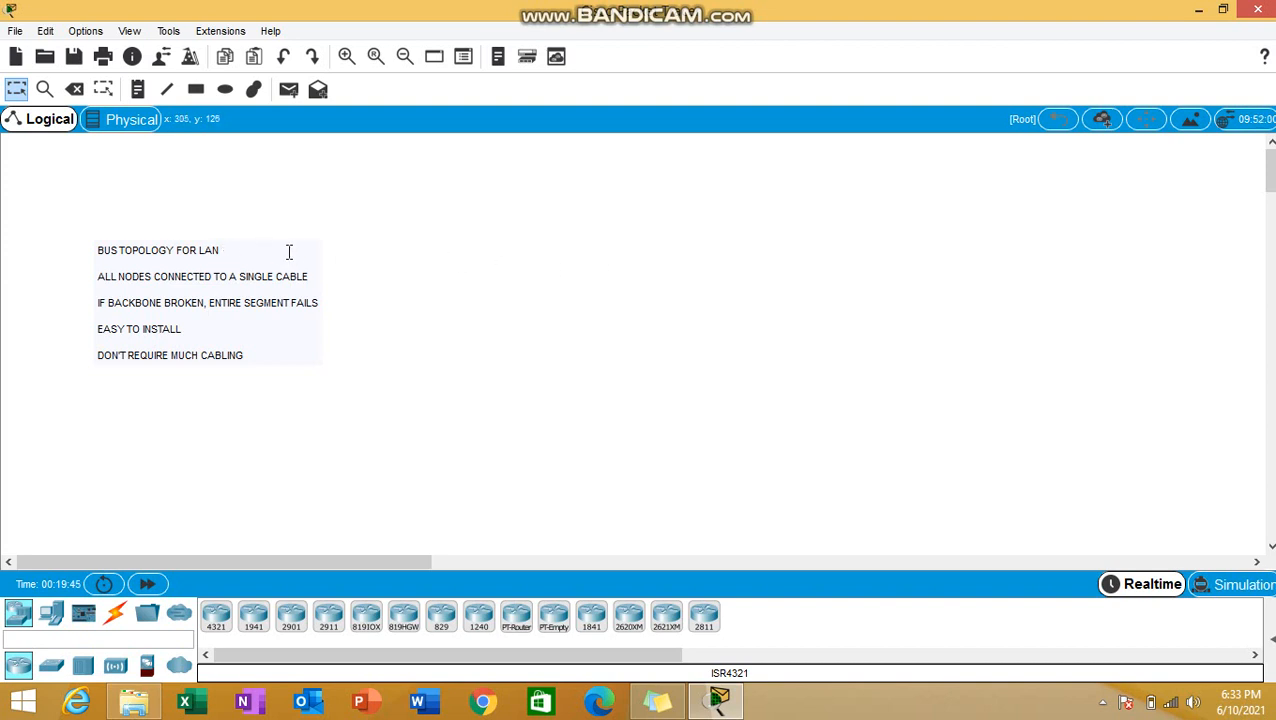
mouse_move(428, 304)
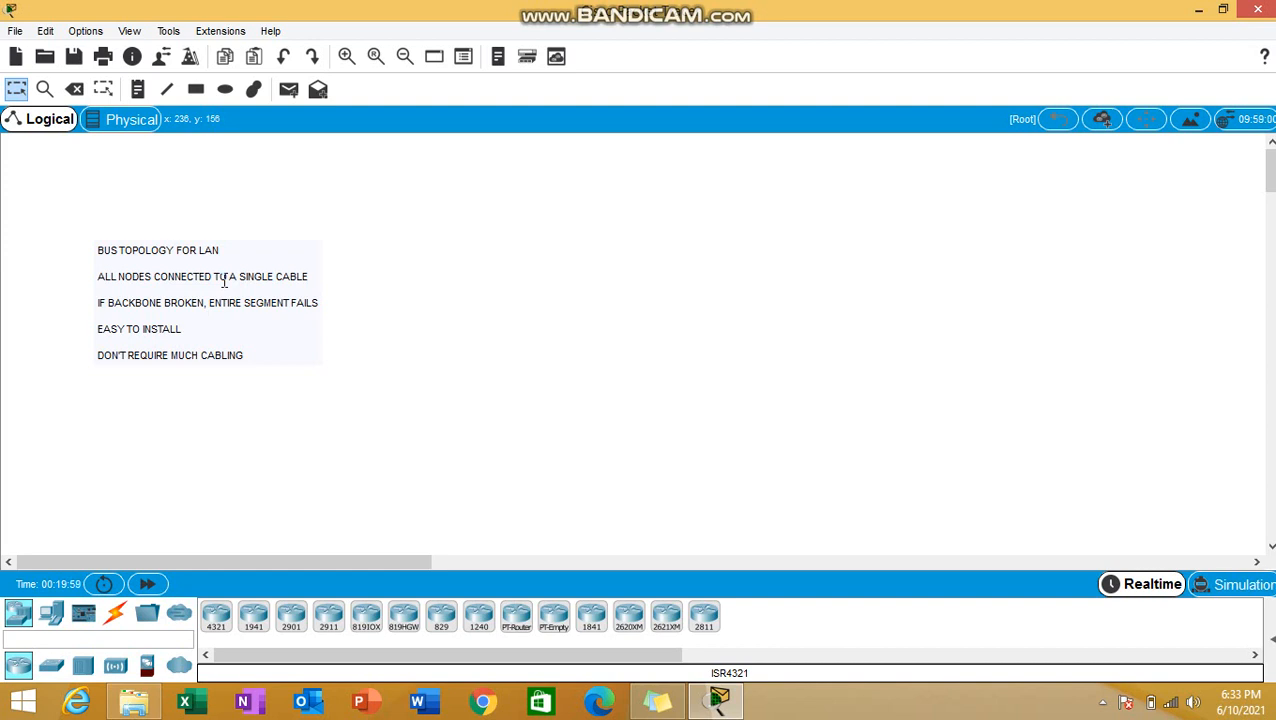
mouse_move(168, 332)
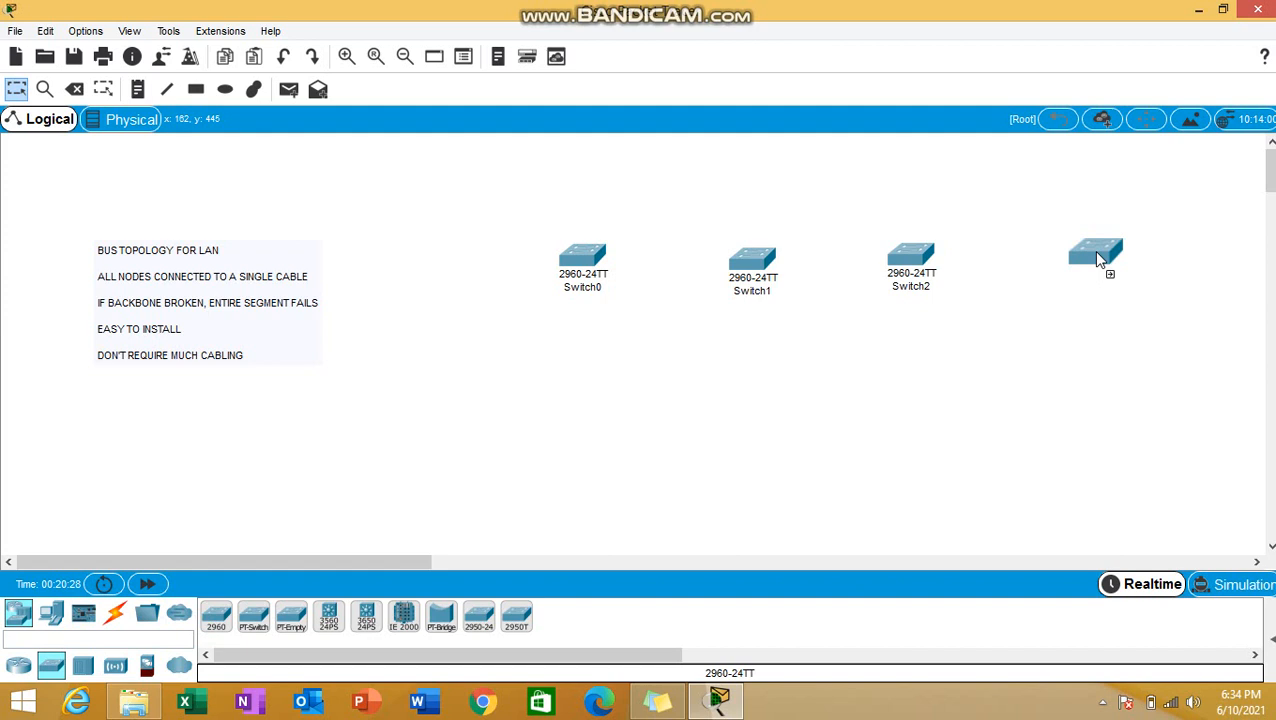
Step: Place the fourth 2960 switch in the row and PC3 above Switch3
click(1096, 256)
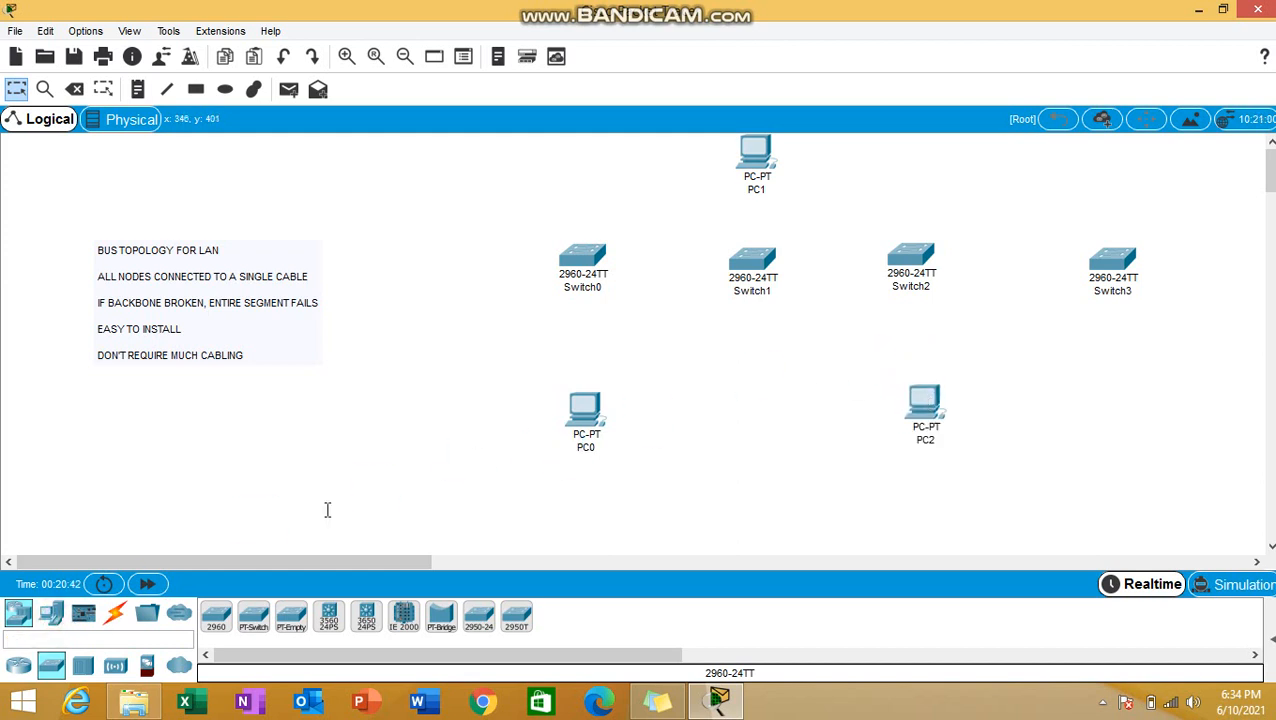
click(1112, 160)
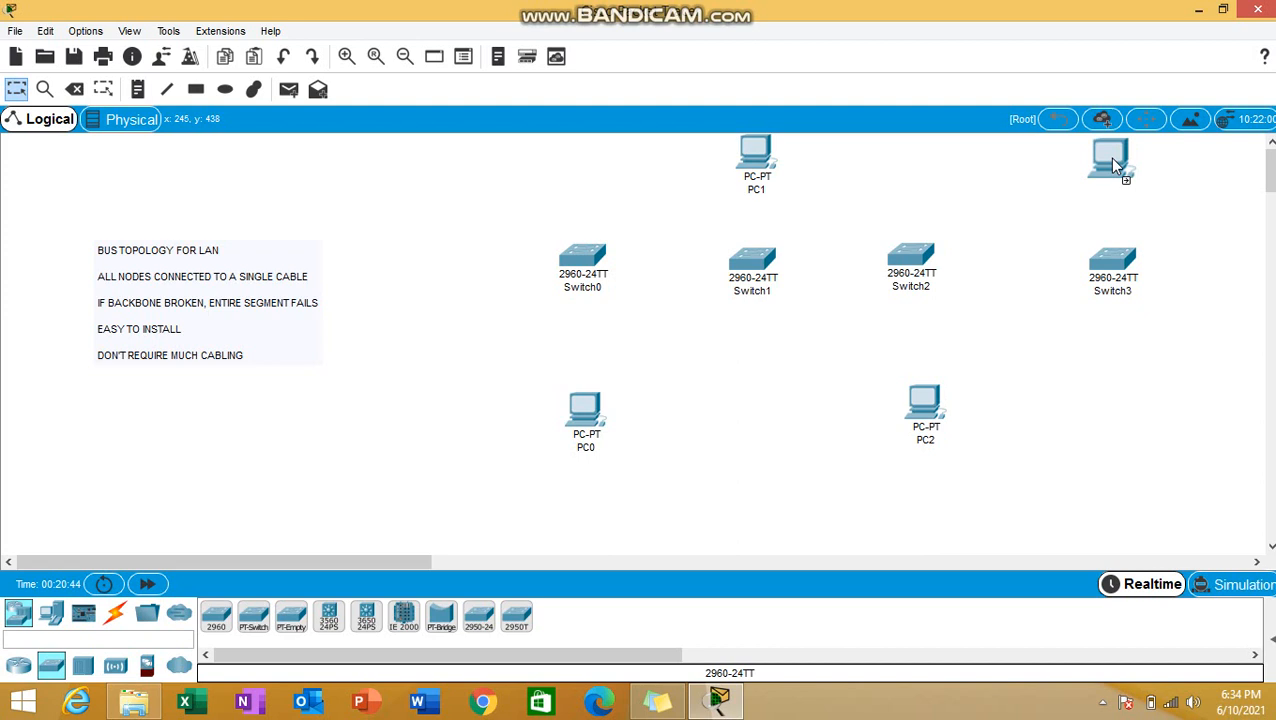
click(1112, 160)
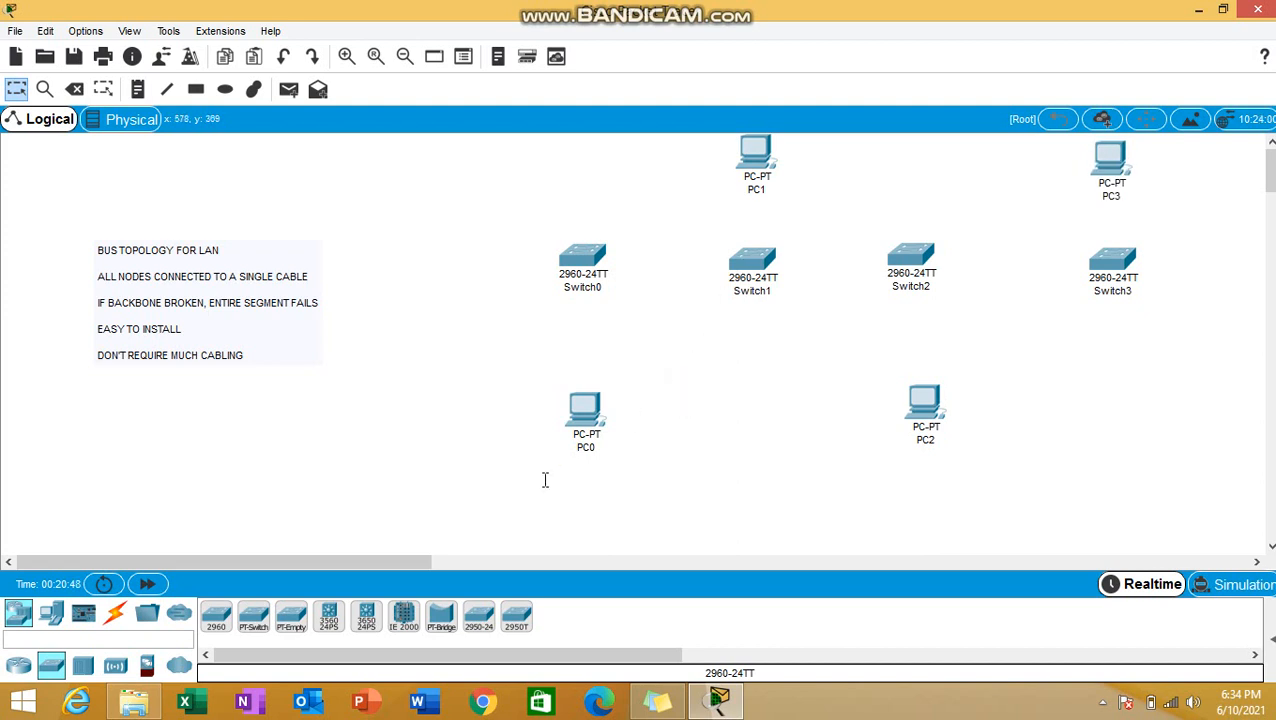
click(114, 612)
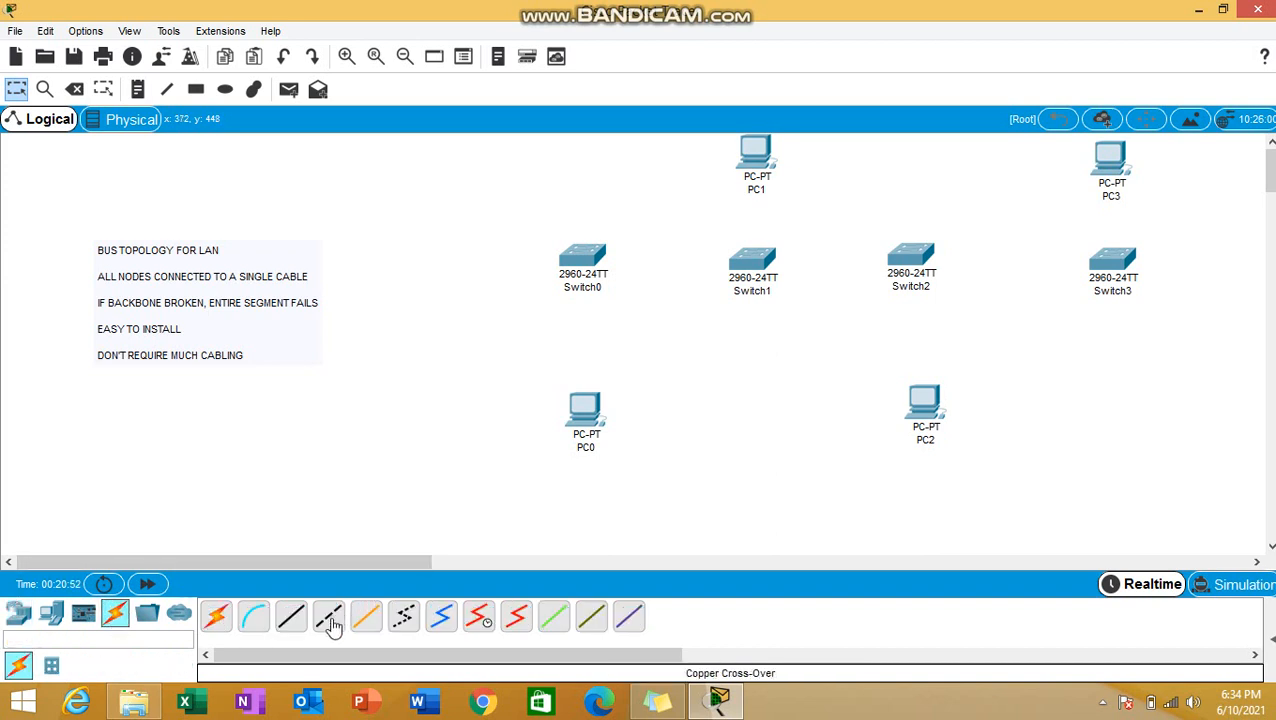
Step: Chain Switch0 through Switch3 with cross-over cables on their Fa0/1 ports
click(328, 616)
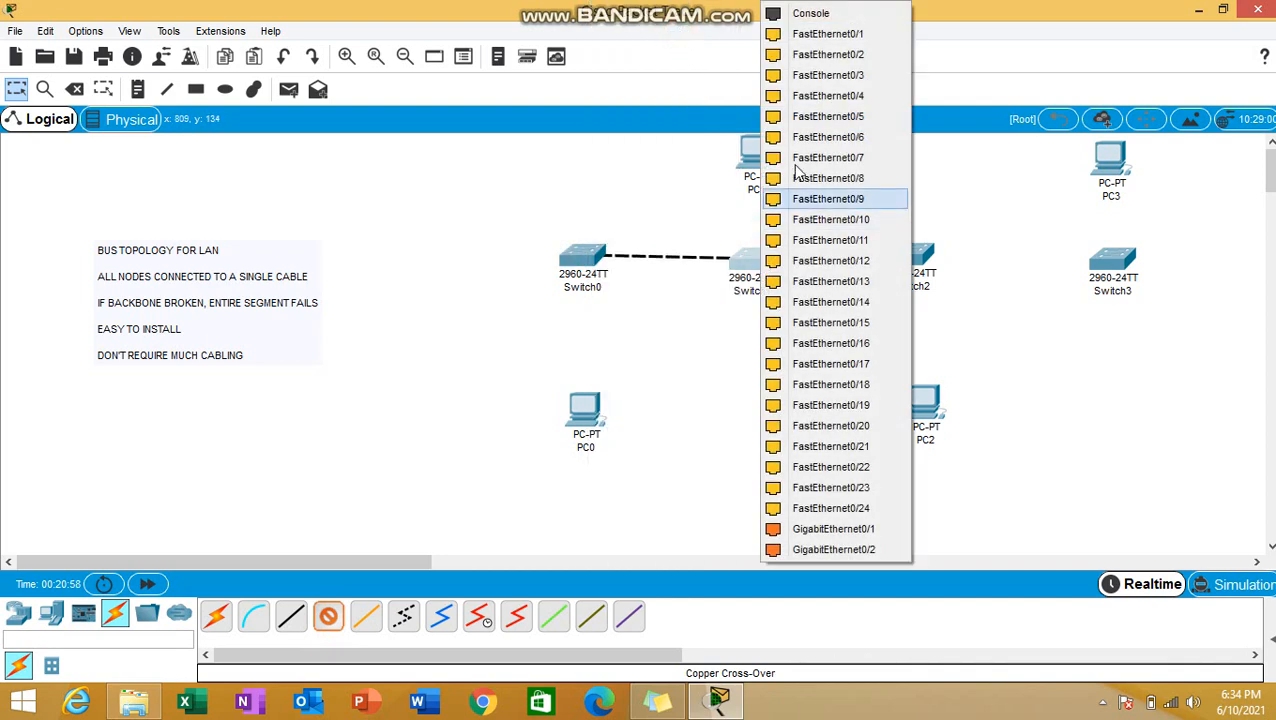
mouse_move(828, 32)
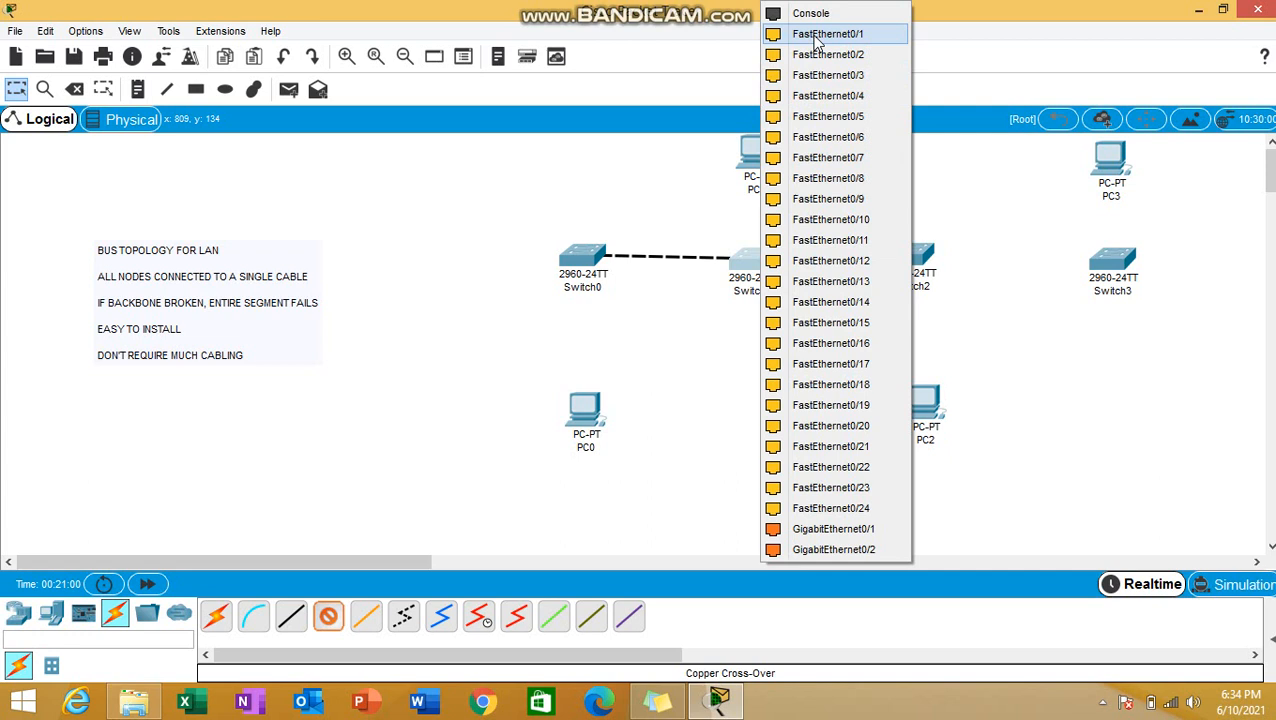
click(828, 32)
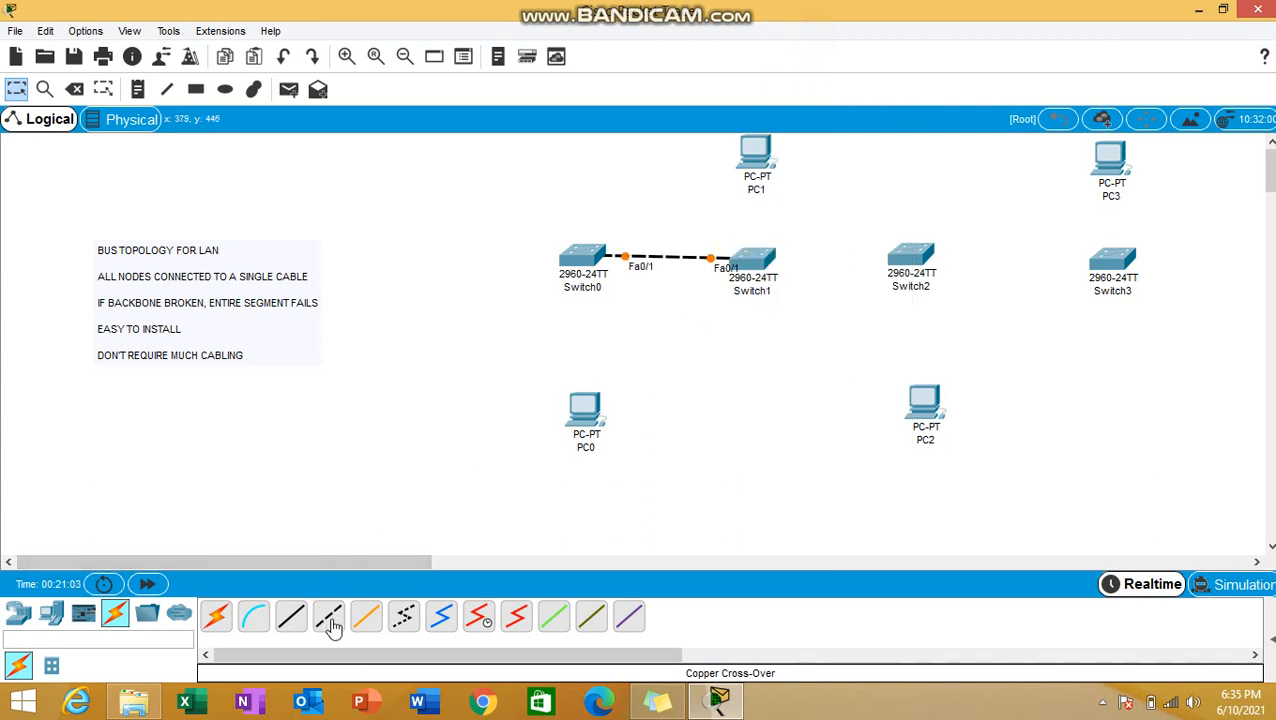
click(756, 256)
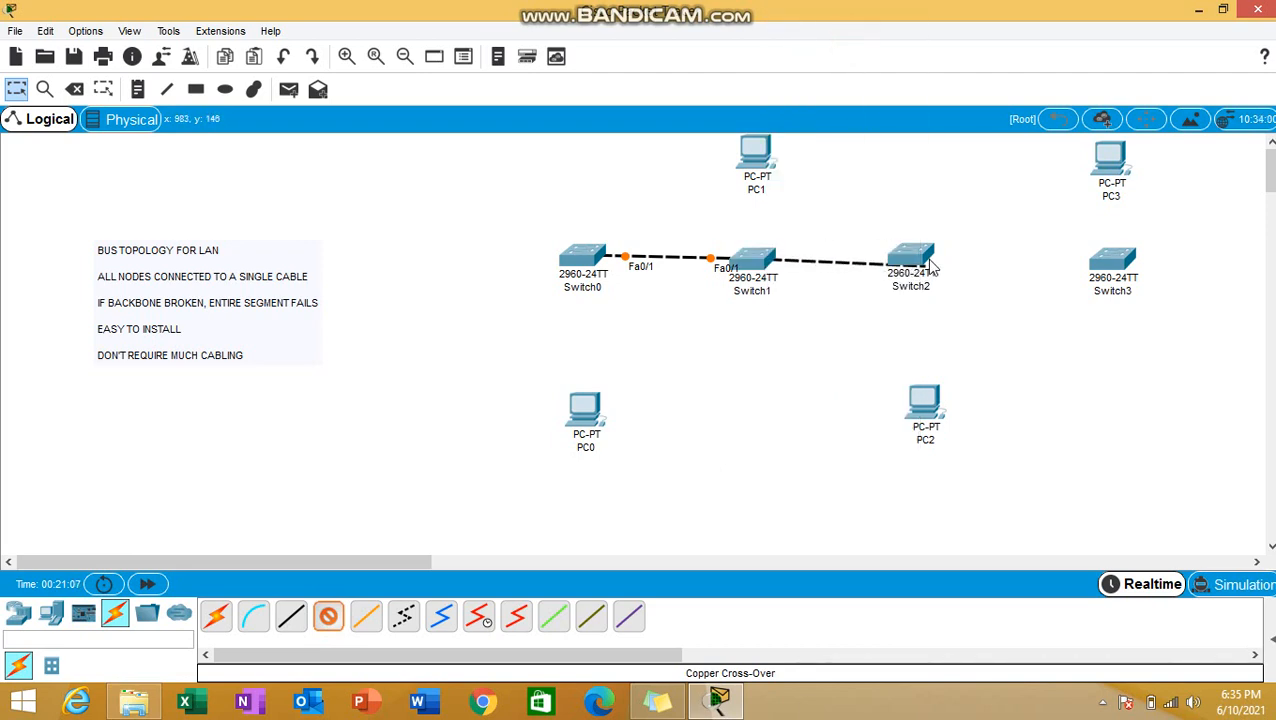
click(910, 258)
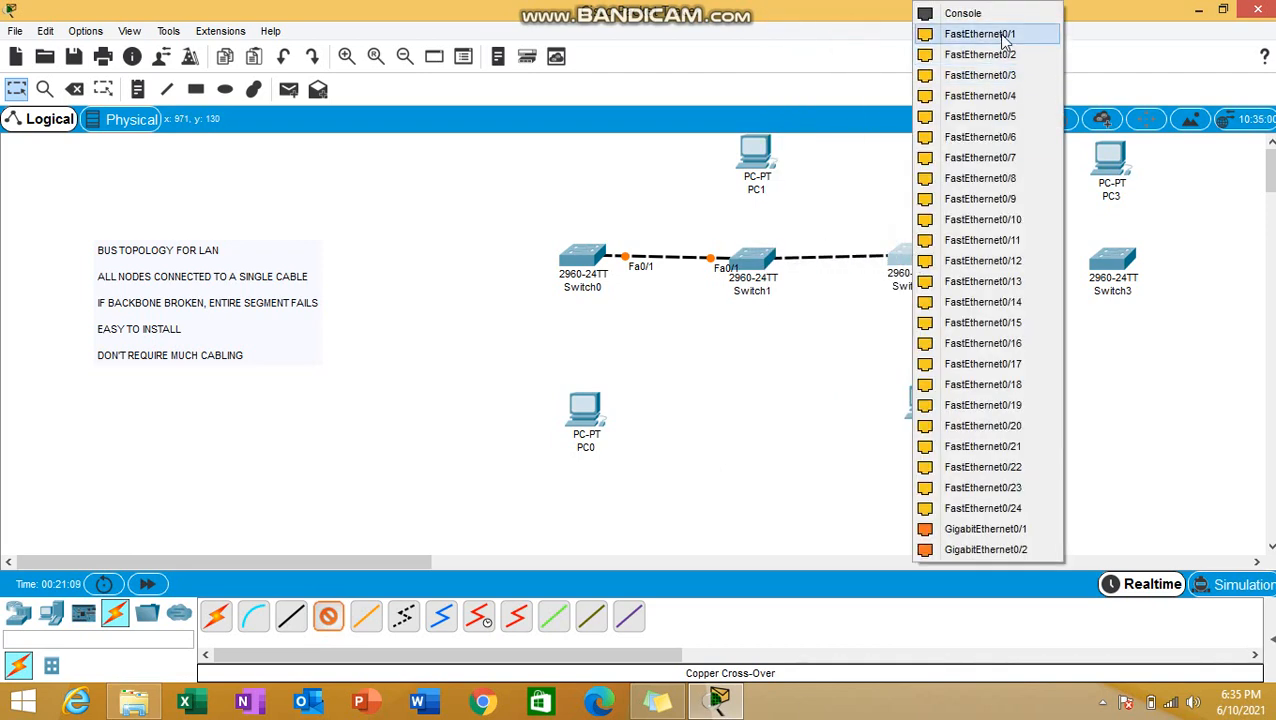
click(980, 32)
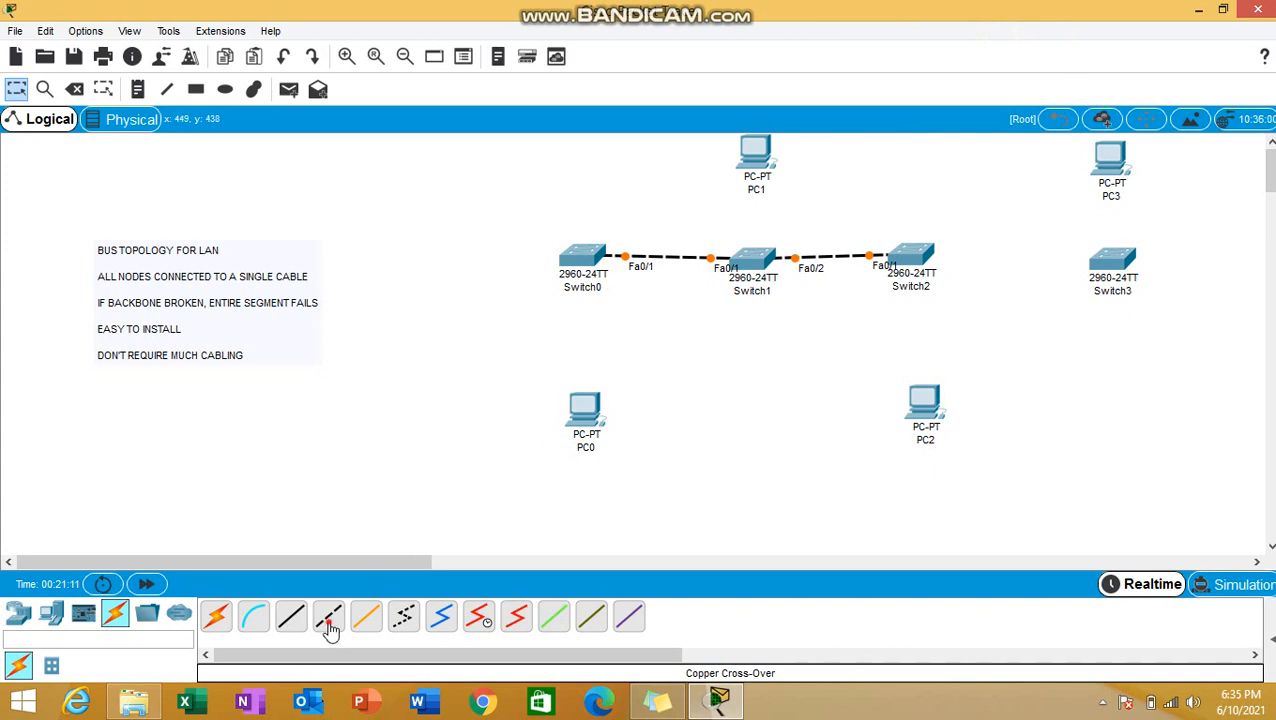
click(910, 256)
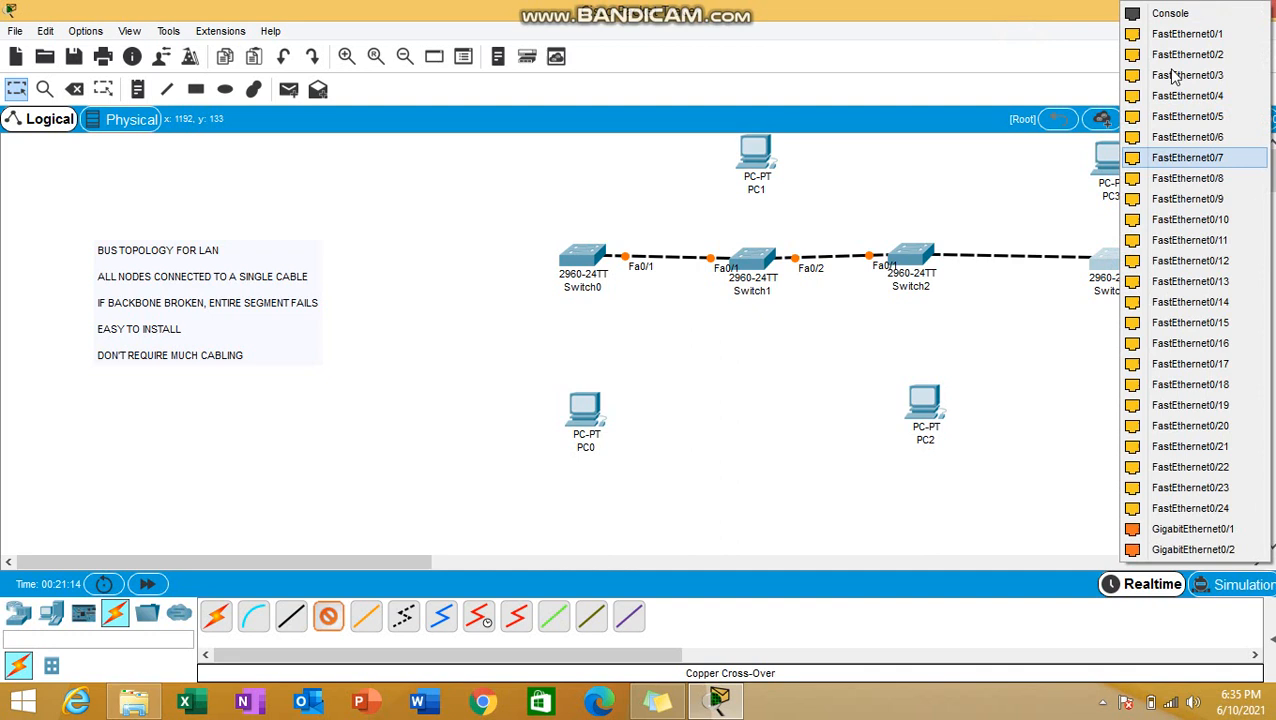
click(1188, 156)
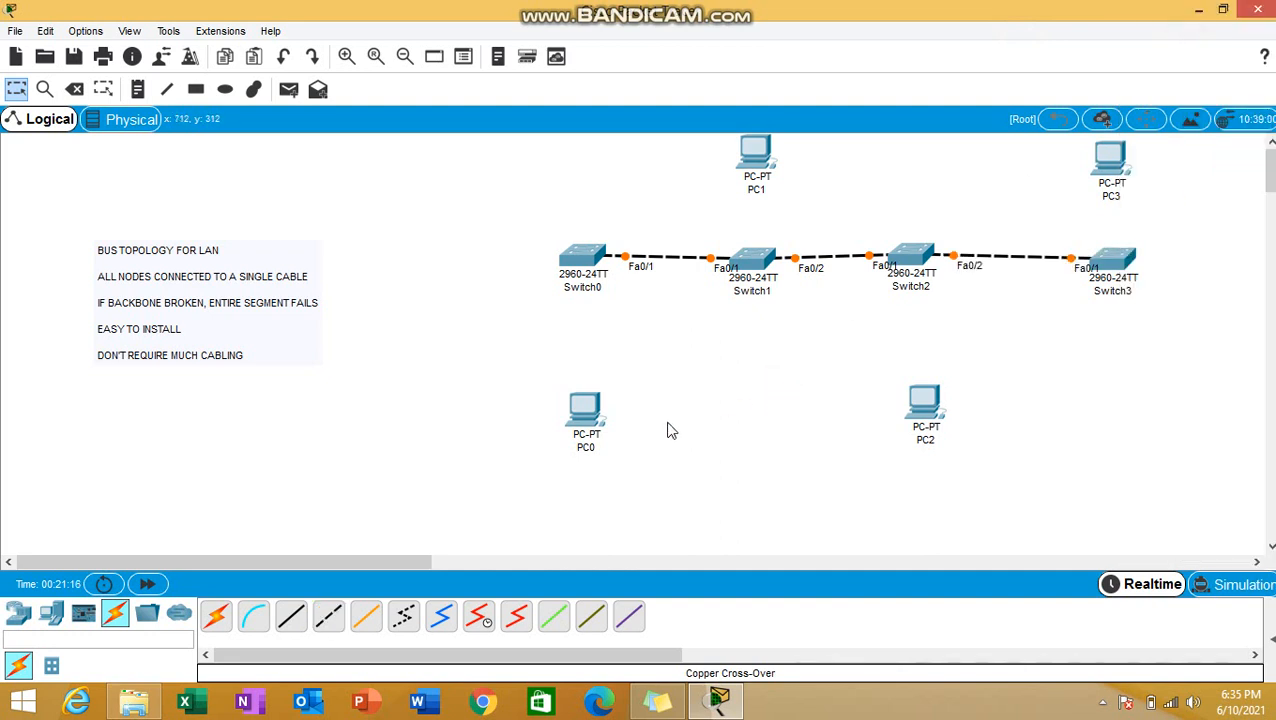
mouse_move(644, 390)
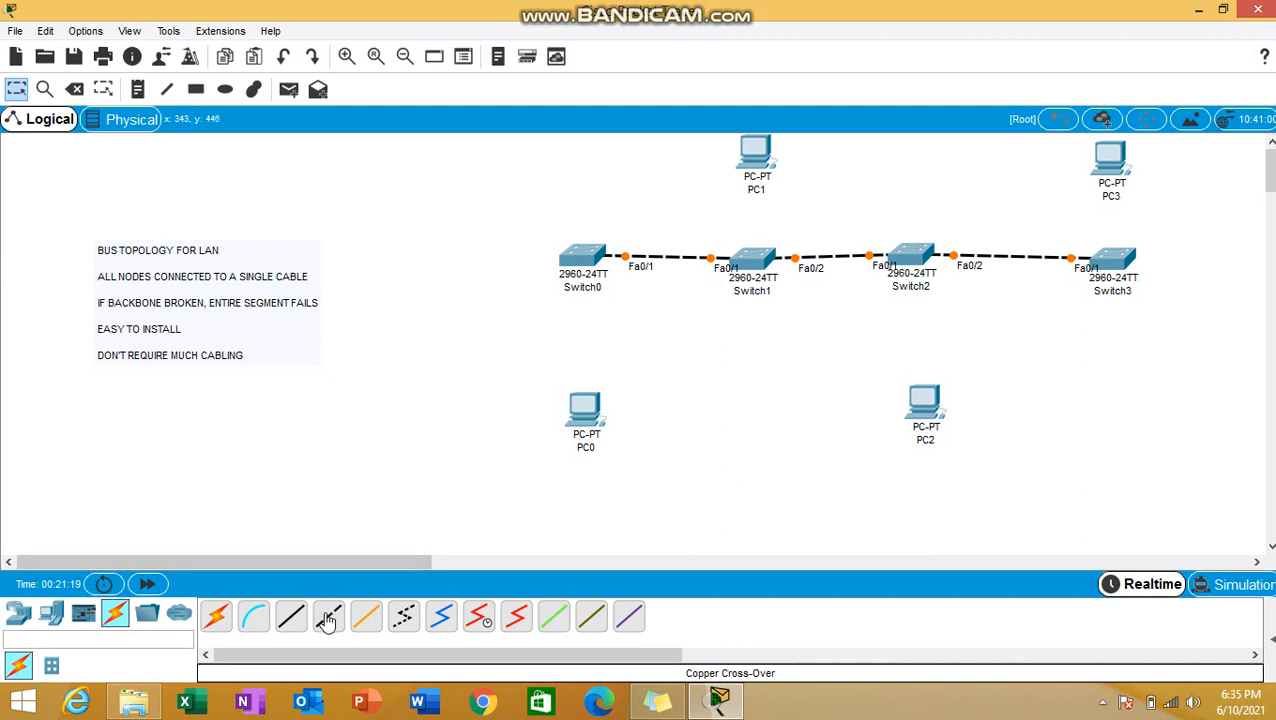
mouse_move(390, 522)
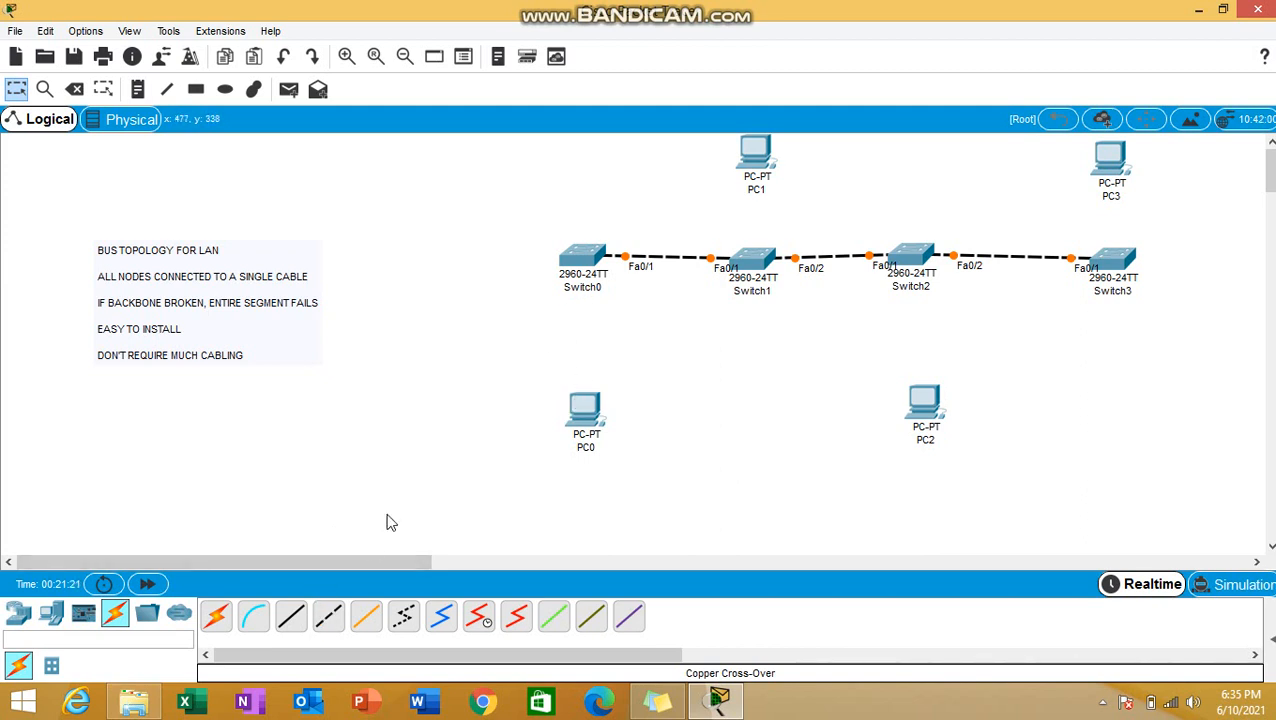
Step: Cable PC0 and PC2 to their switches with straight-through links on FastEthernet0
click(584, 410)
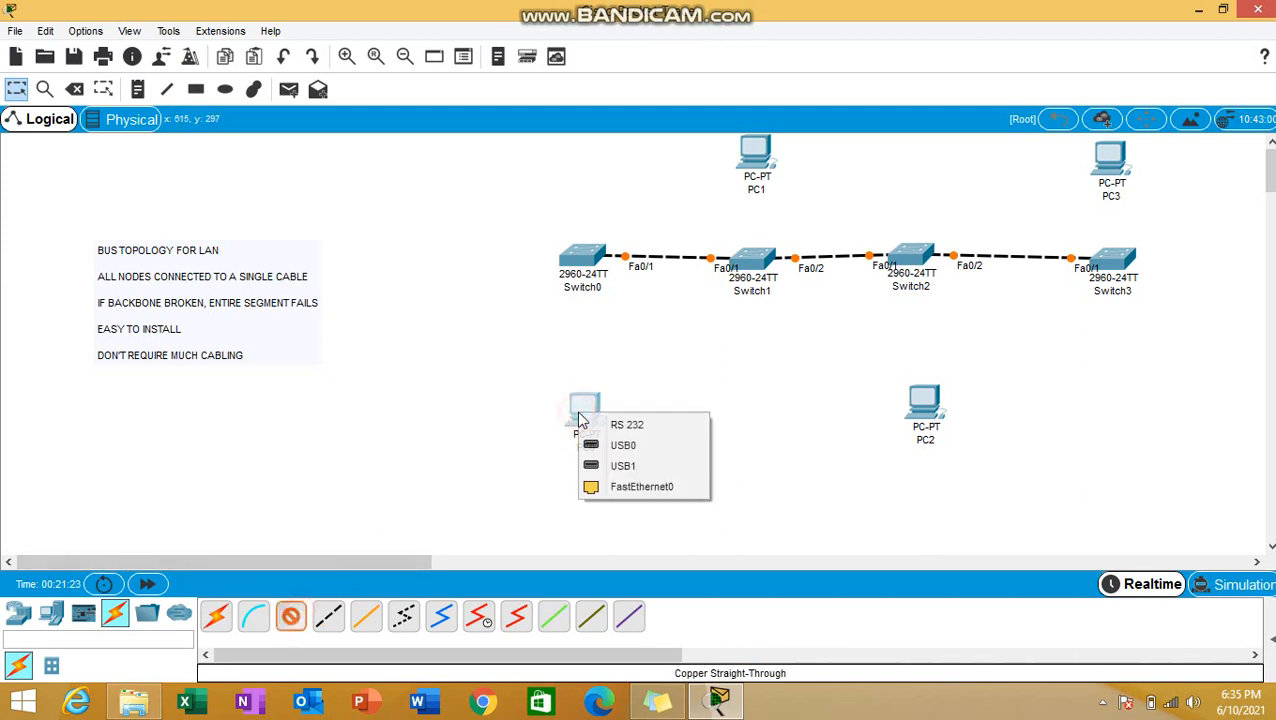
mouse_move(642, 488)
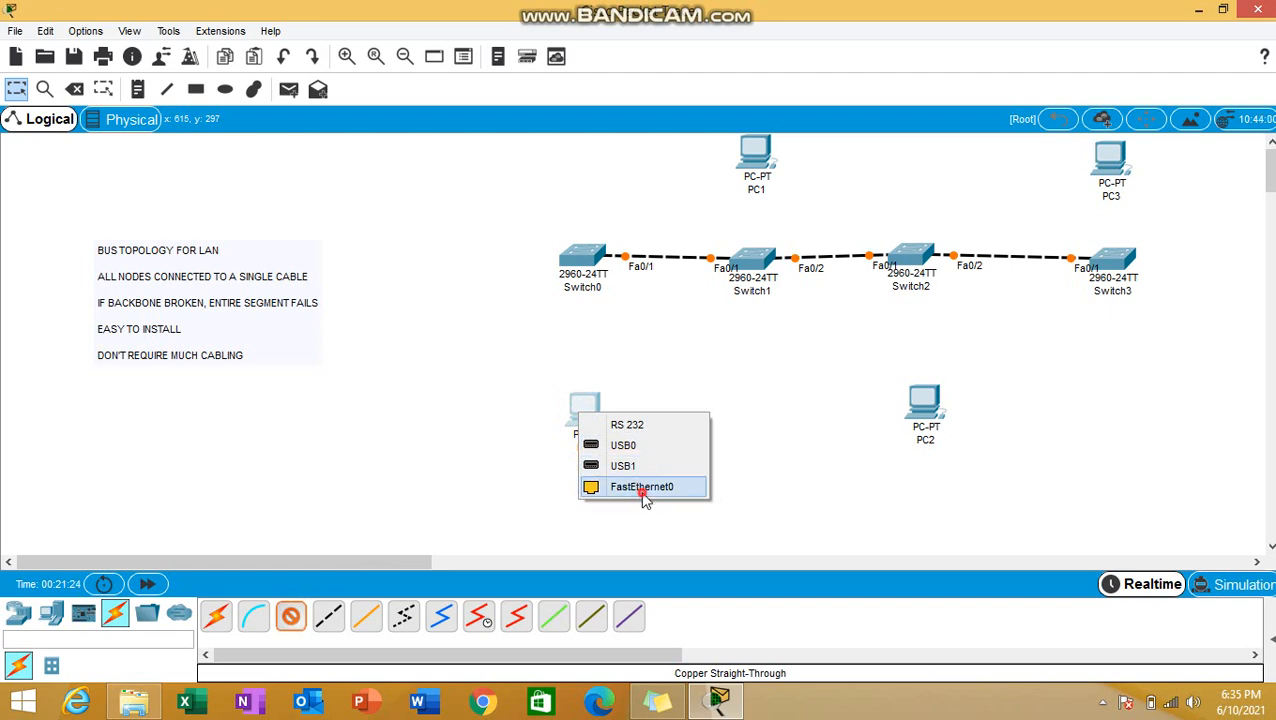
click(640, 486)
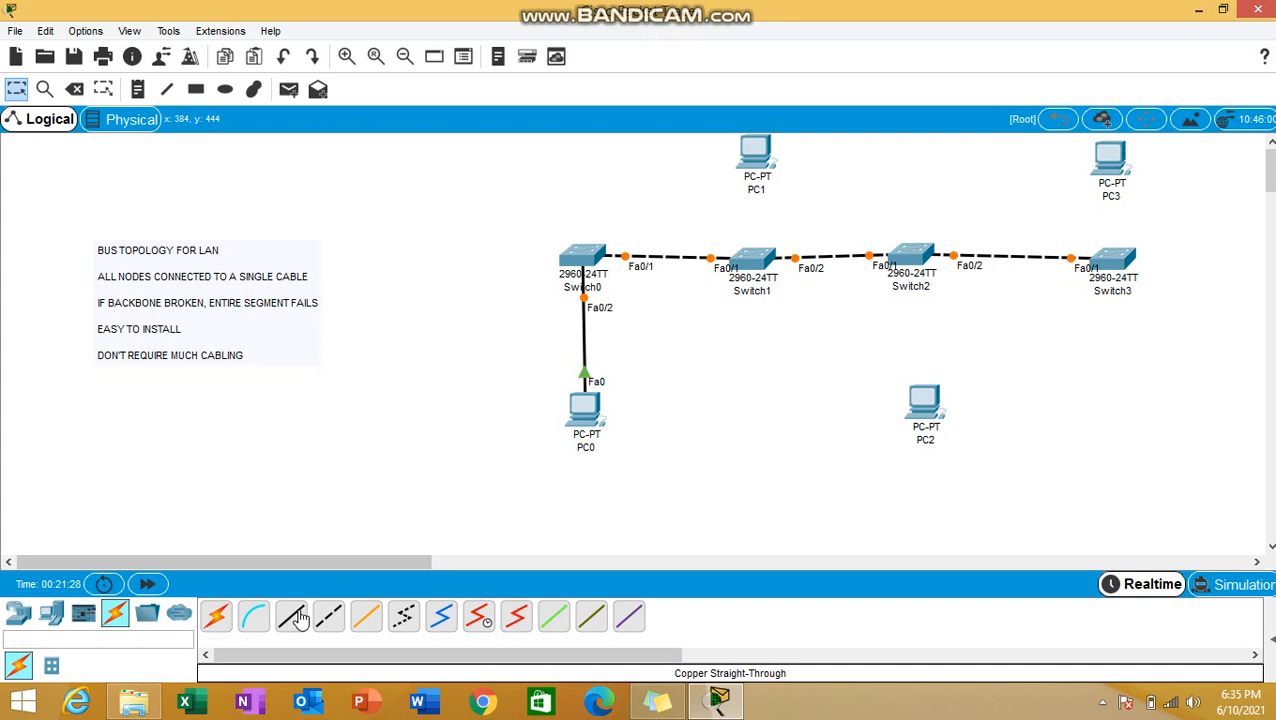
click(924, 404)
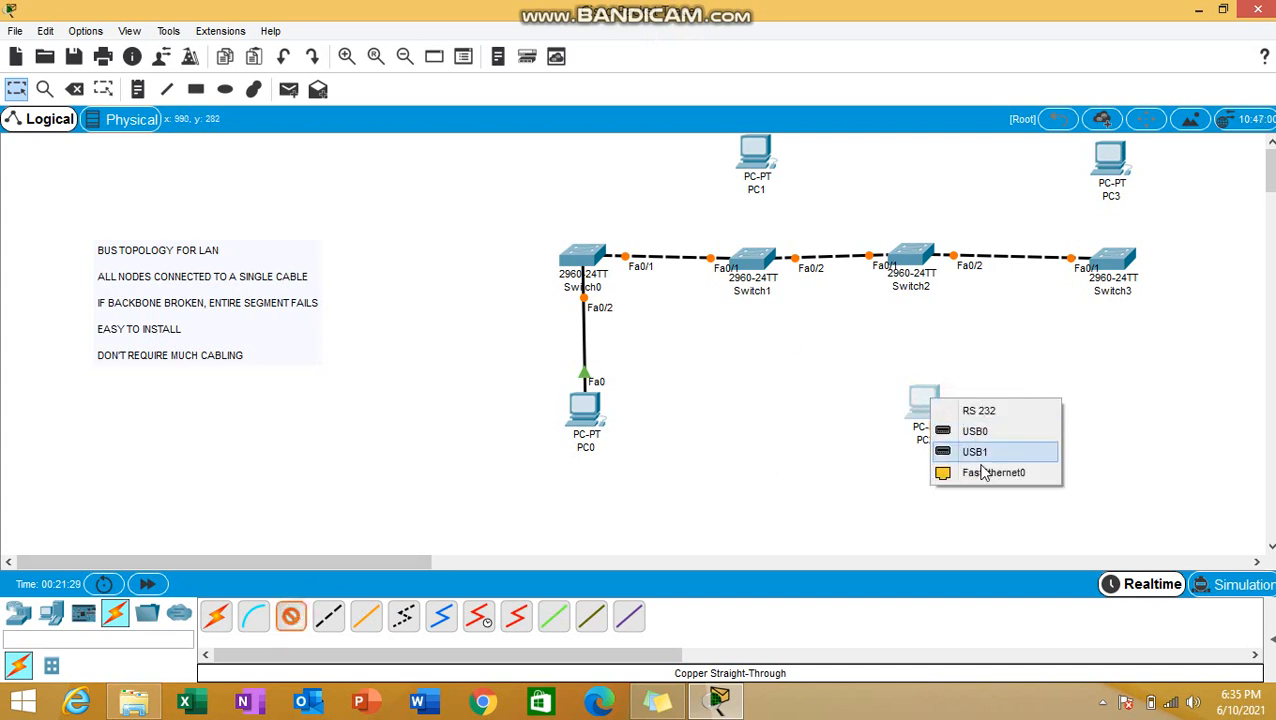
click(992, 472)
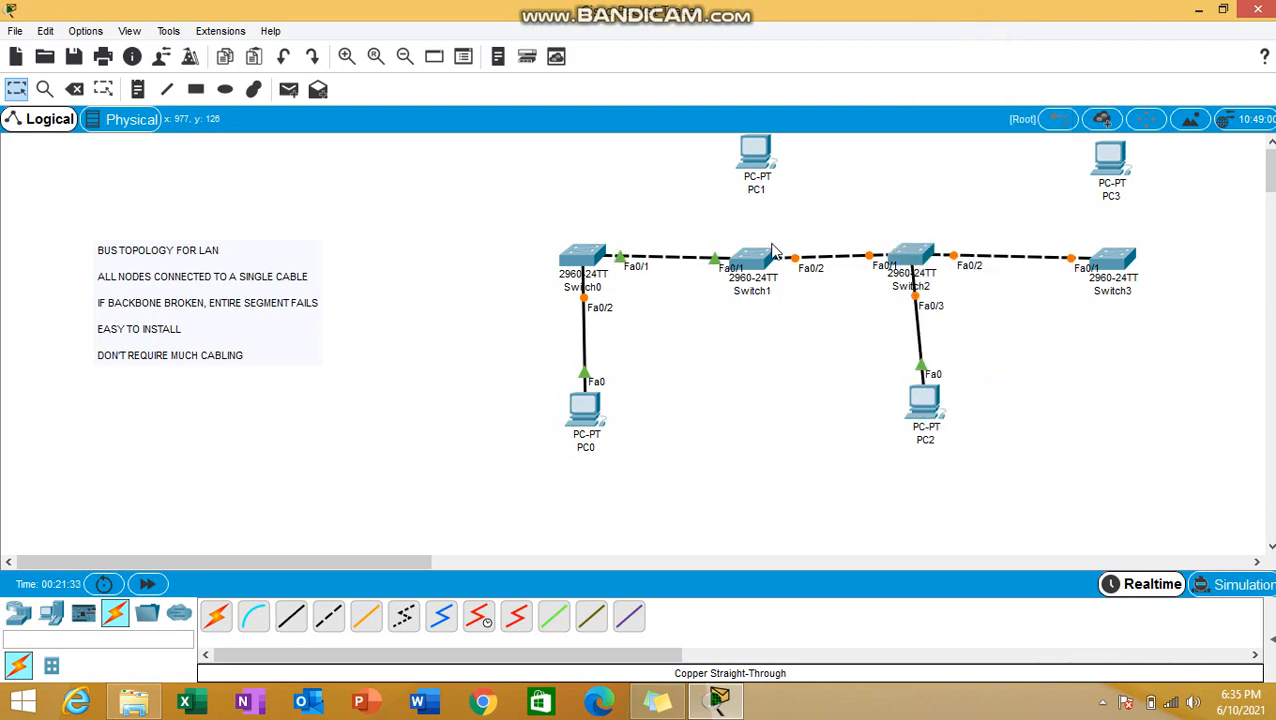
Step: Cable PC1 and PC3 to their switches with straight-through links on FastEthernet0
click(292, 616)
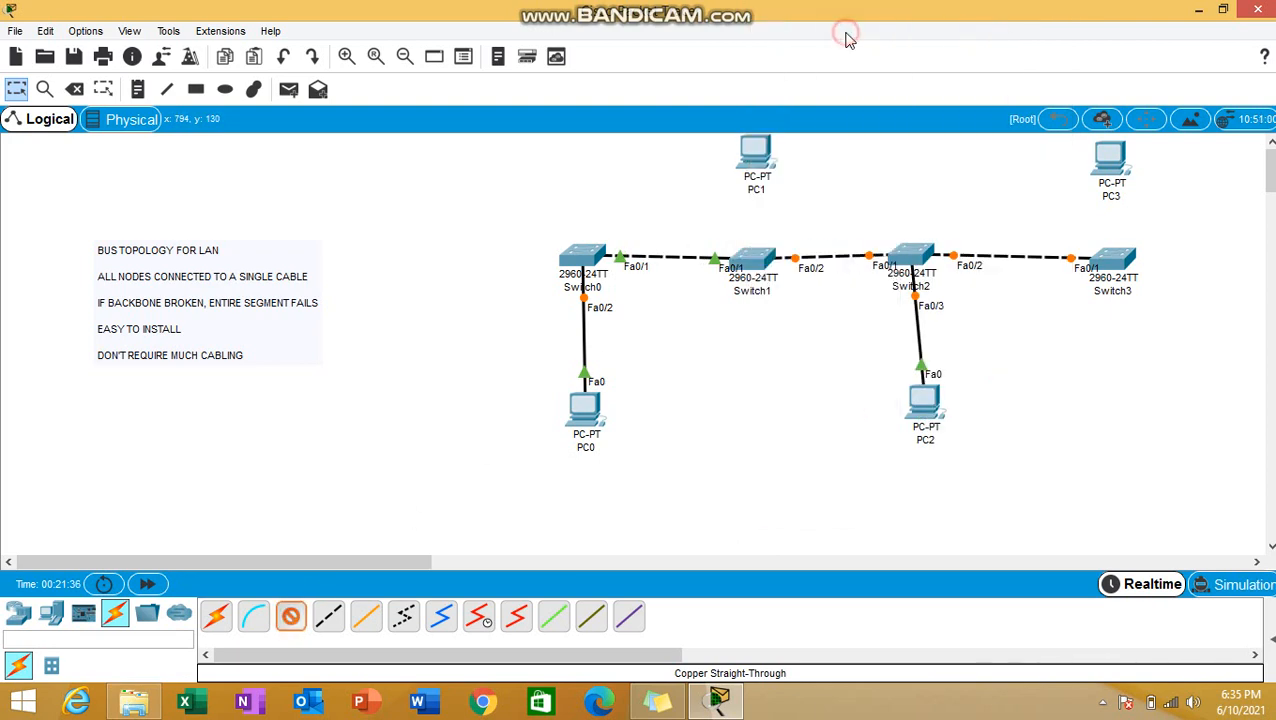
click(756, 156)
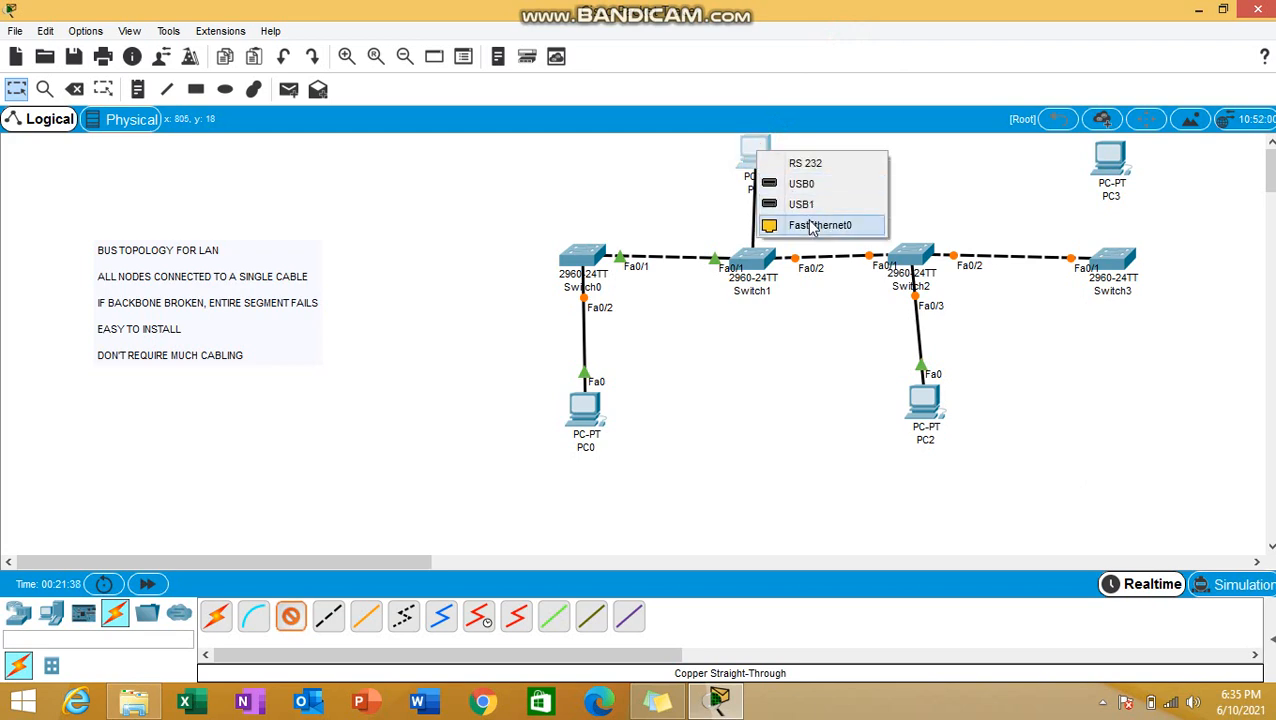
click(820, 224)
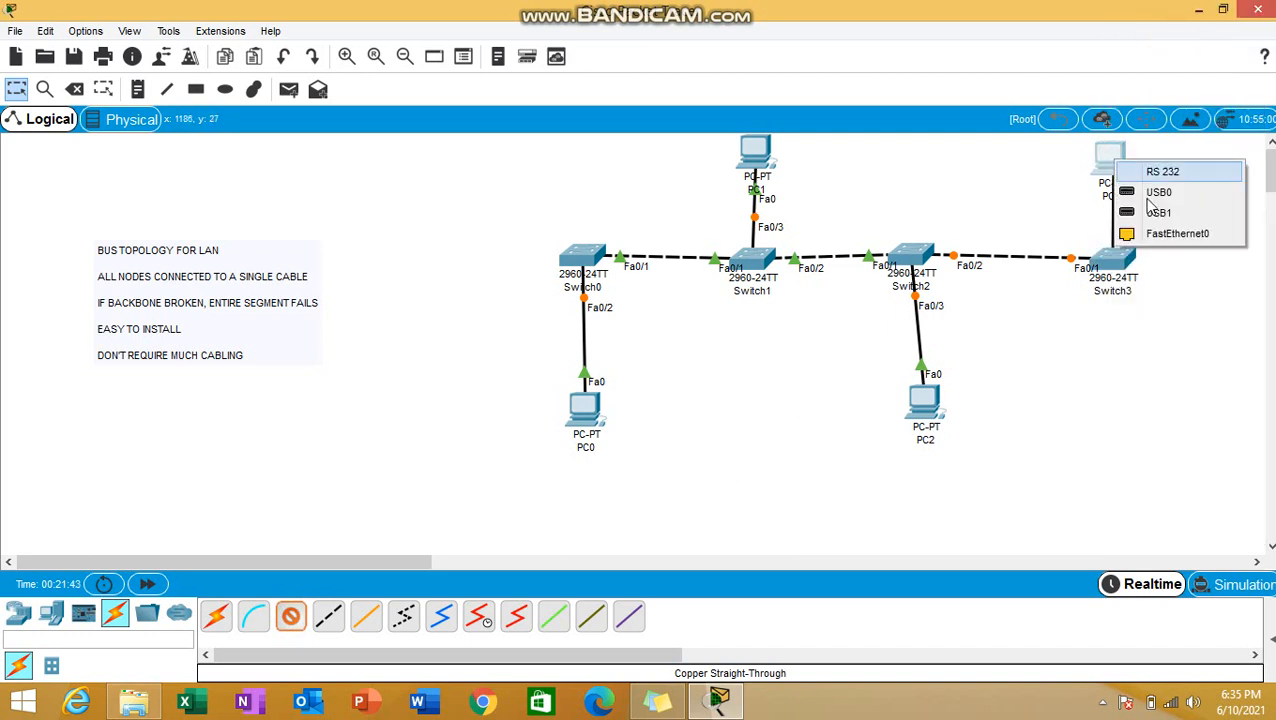
mouse_move(1176, 232)
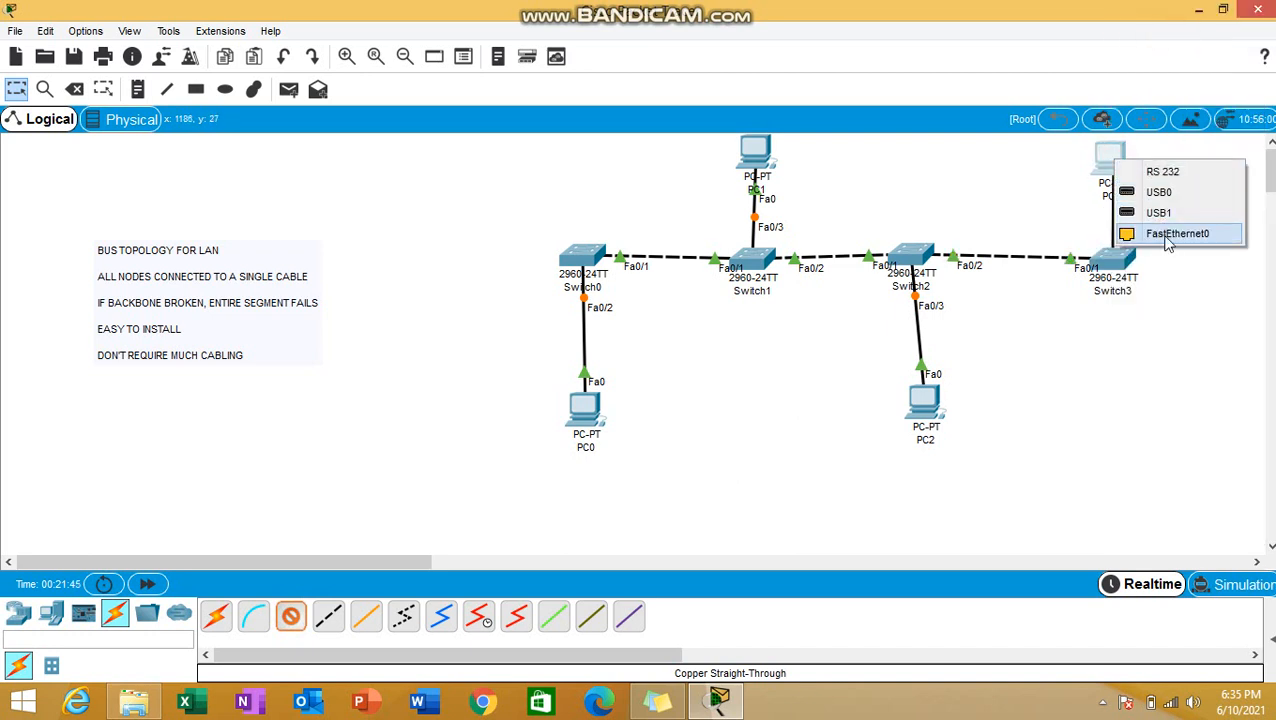
click(1178, 232)
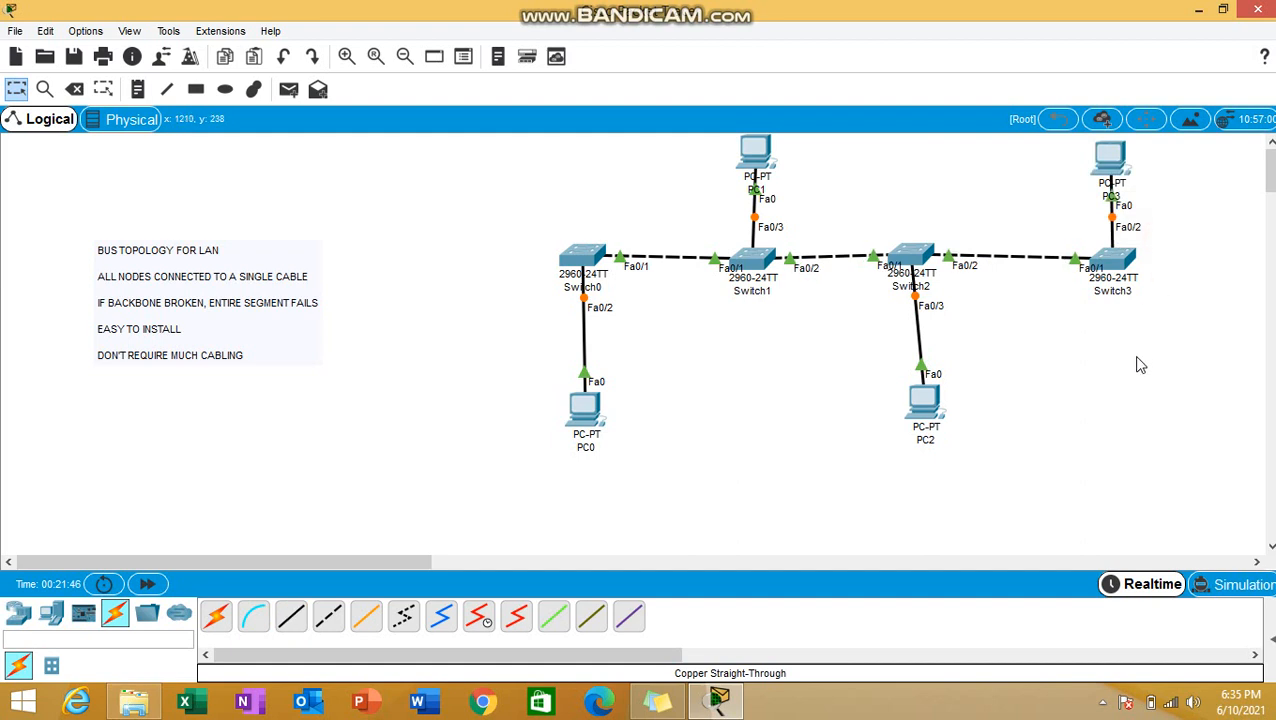
mouse_move(938, 390)
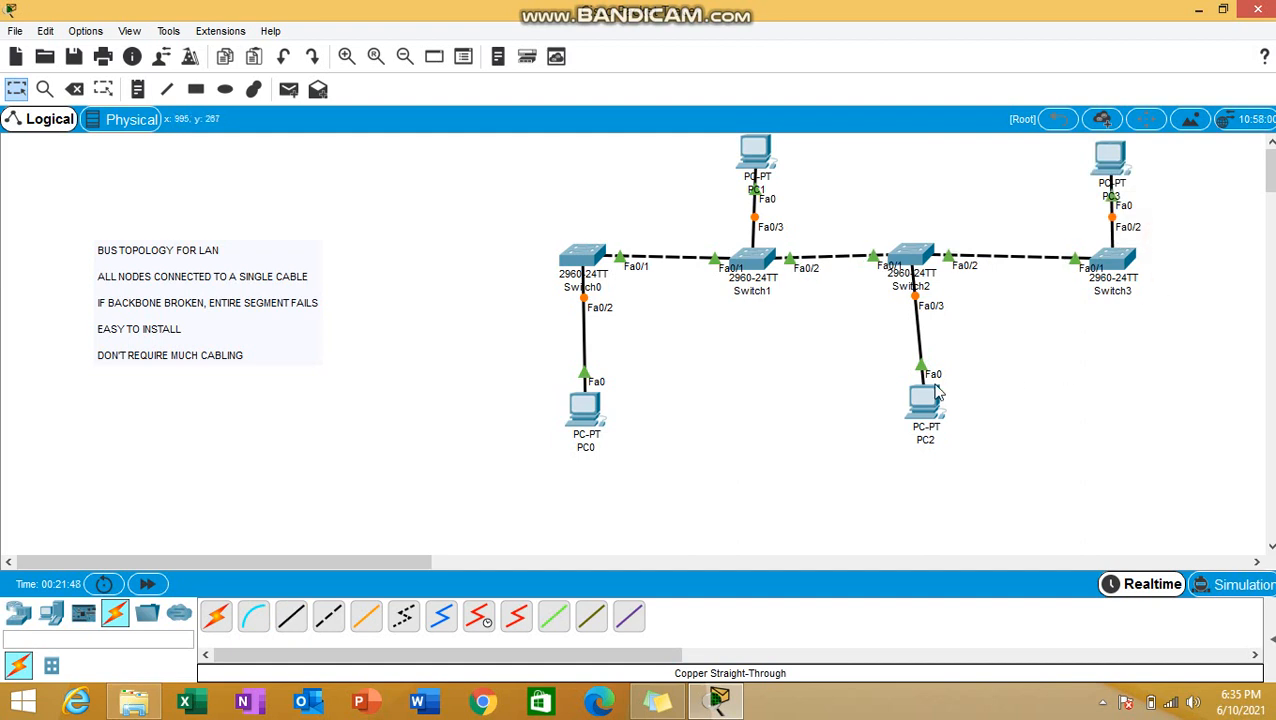
mouse_move(792, 444)
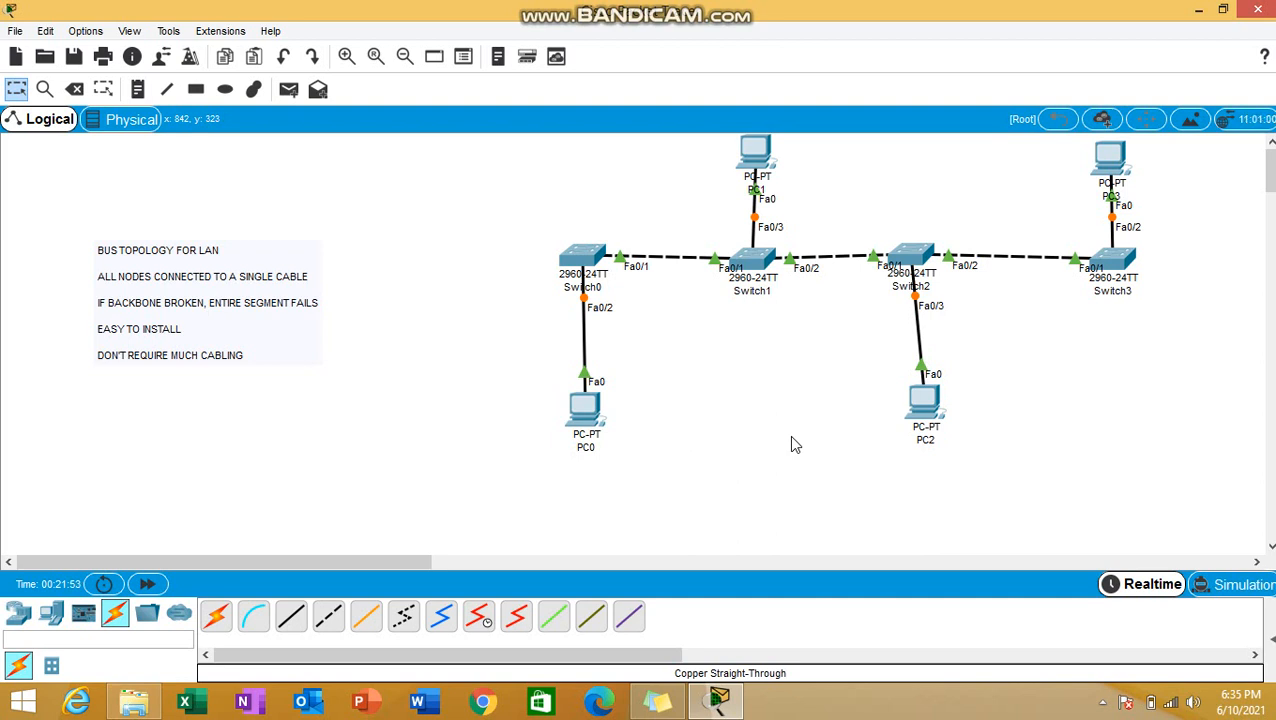
mouse_move(742, 348)
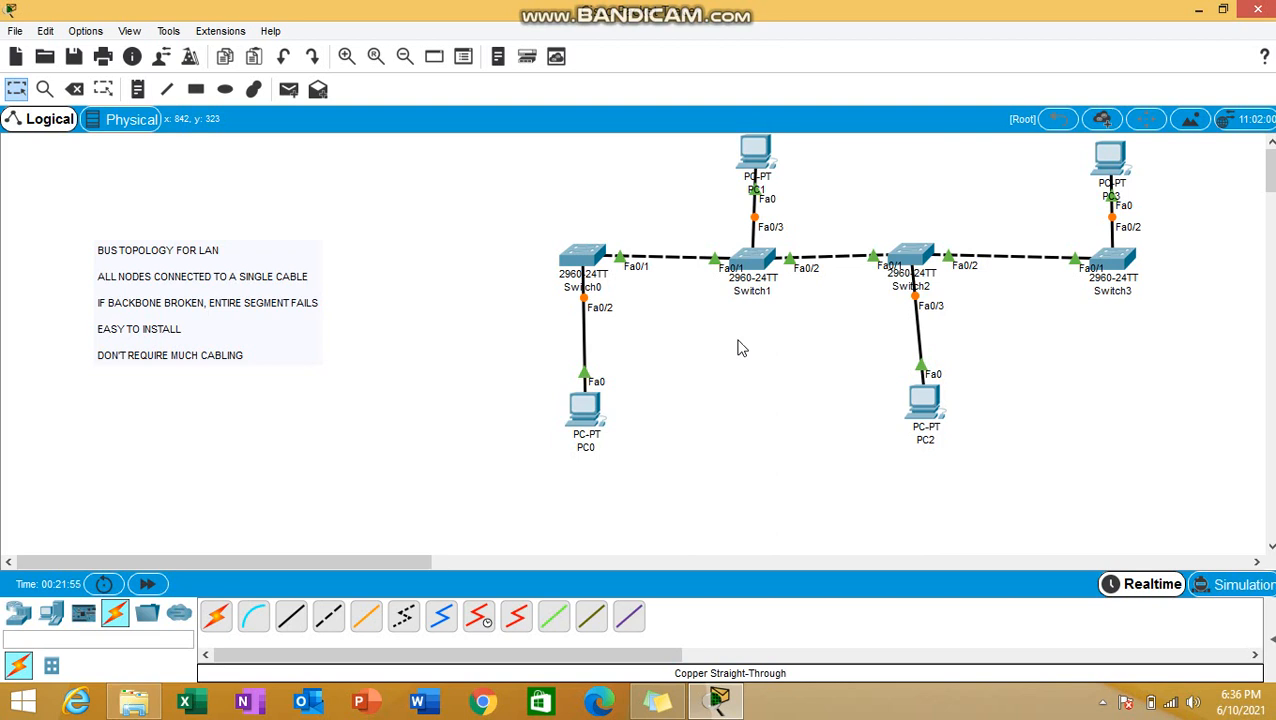
mouse_move(878, 340)
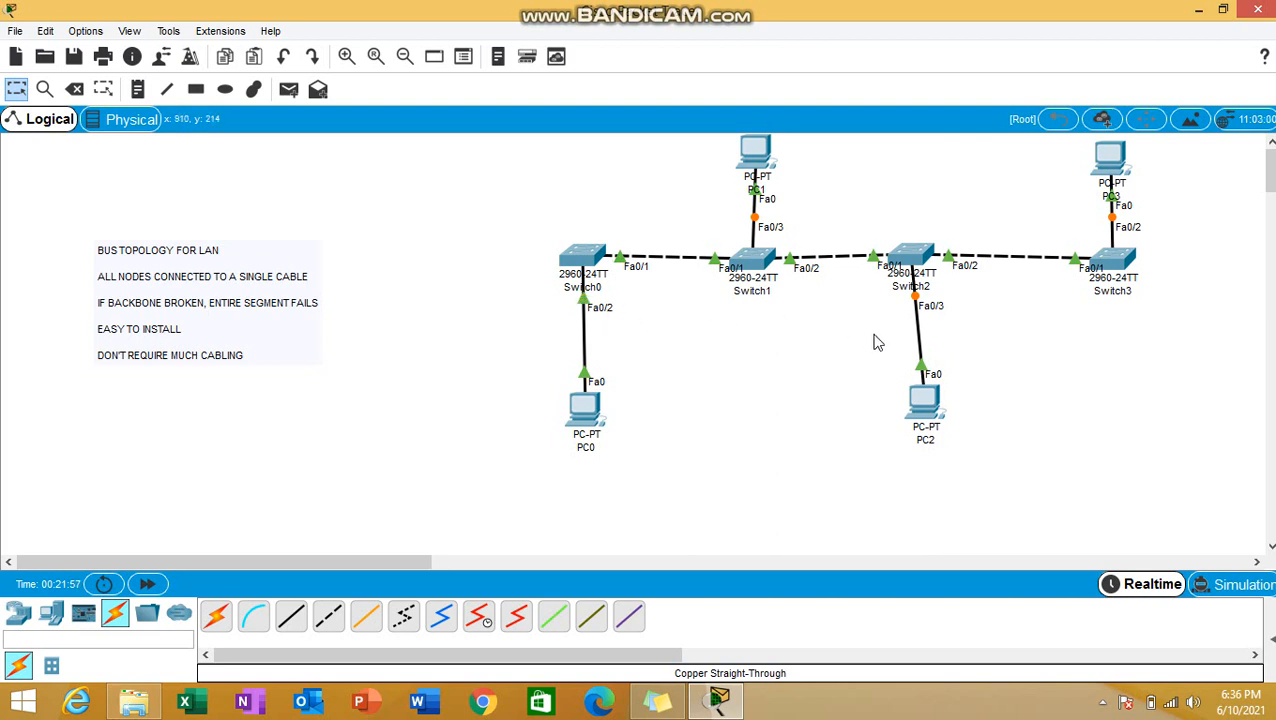
mouse_move(1072, 308)
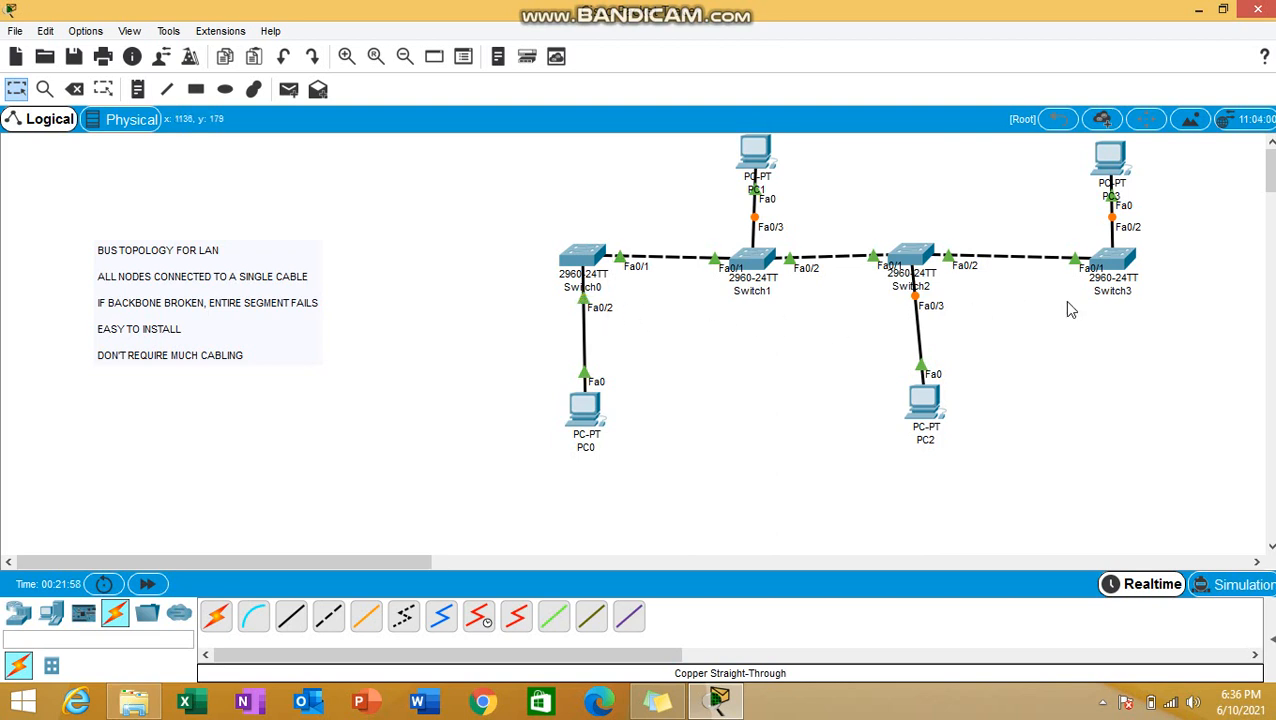
mouse_move(836, 376)
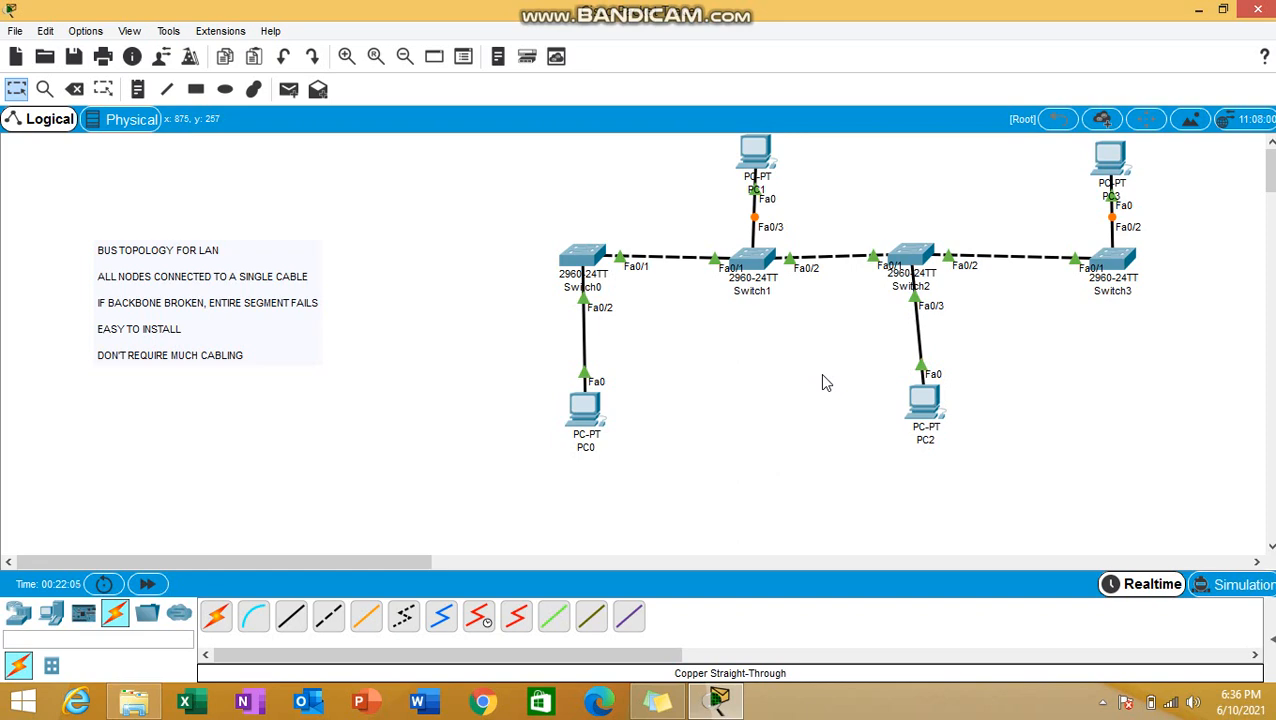
mouse_move(592, 416)
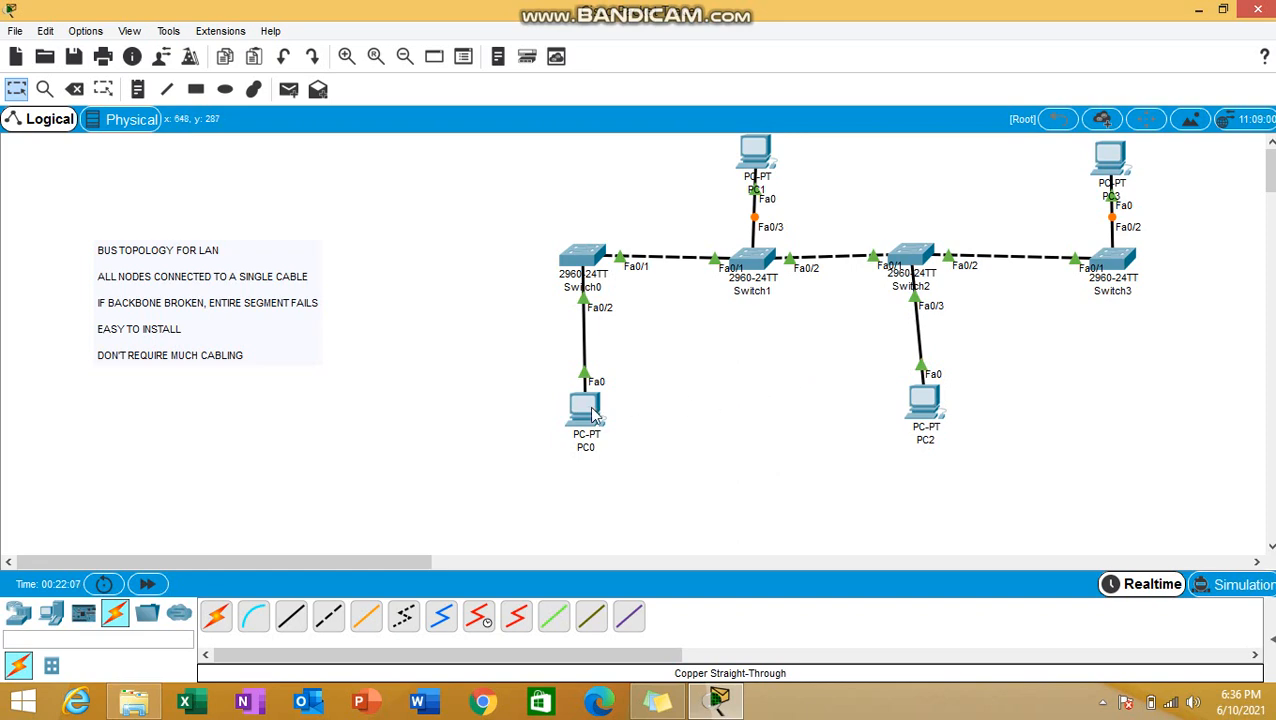
Step: Give PC0 and PC1 static IP addresses 10.0.0.1 and 10.0.0.2 with the default mask
double_click(584, 408)
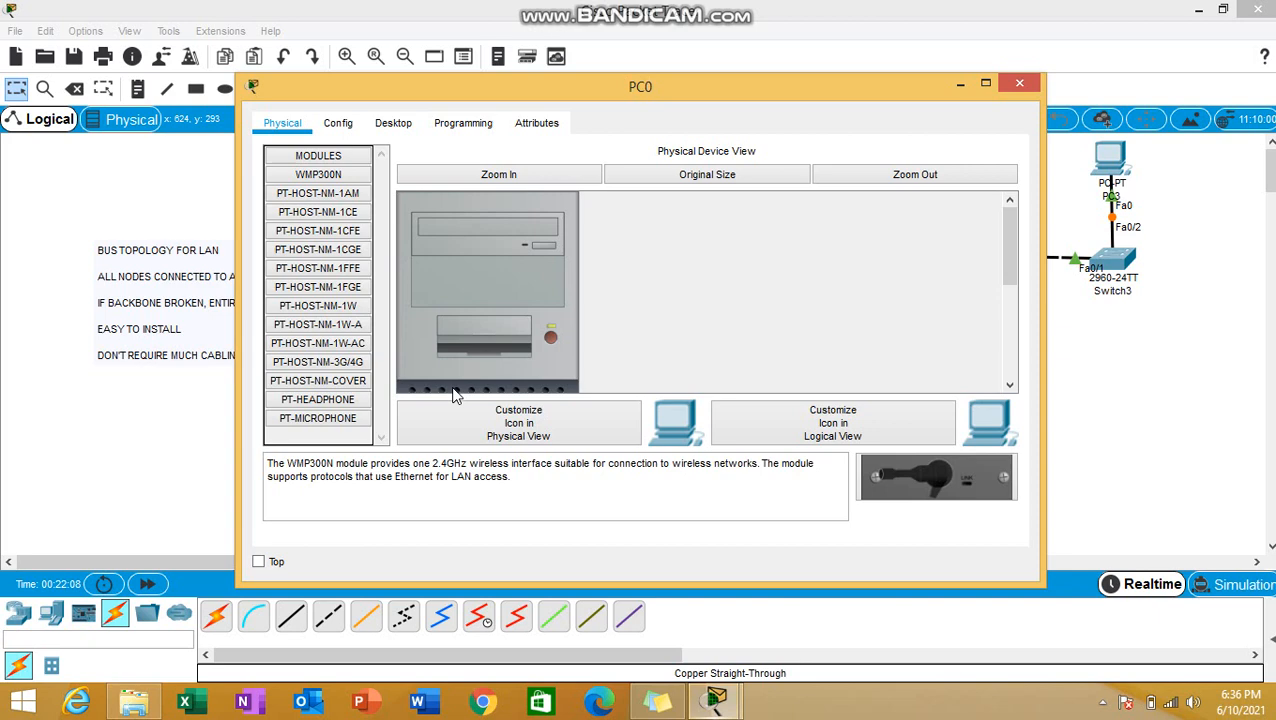
click(394, 122)
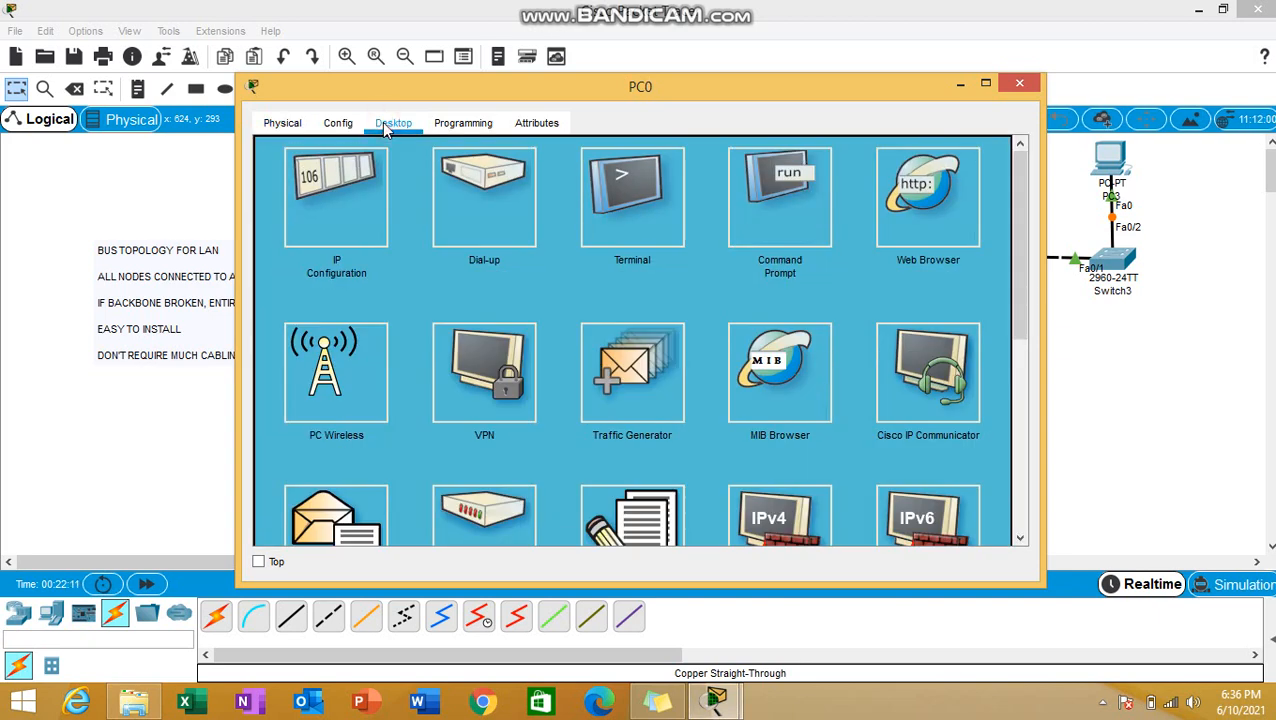
click(336, 196)
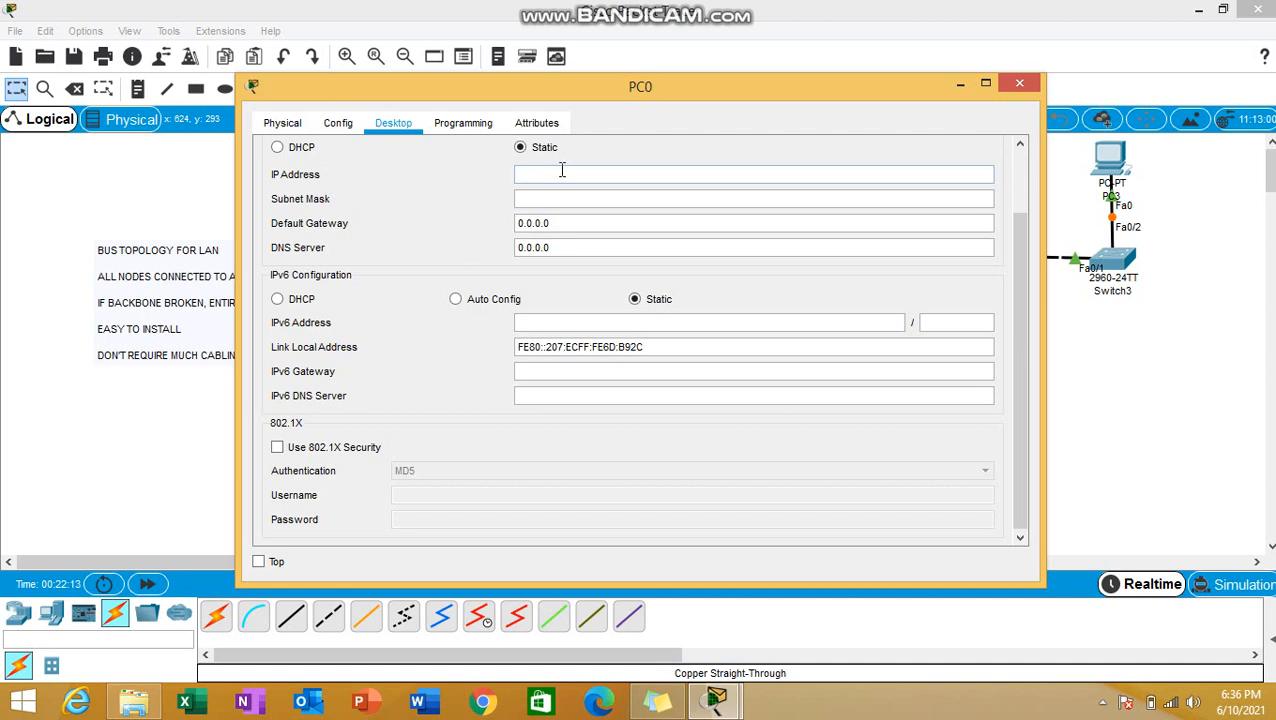
text(10.0.0.1)
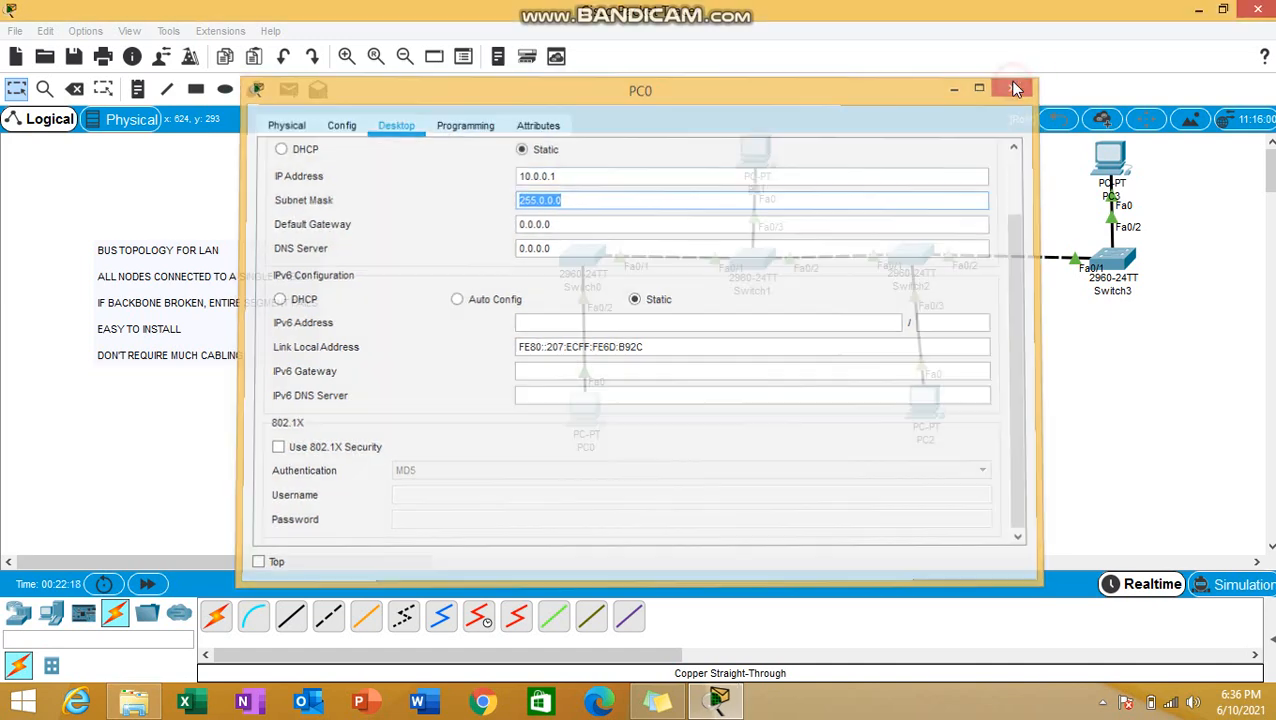
click(1012, 88)
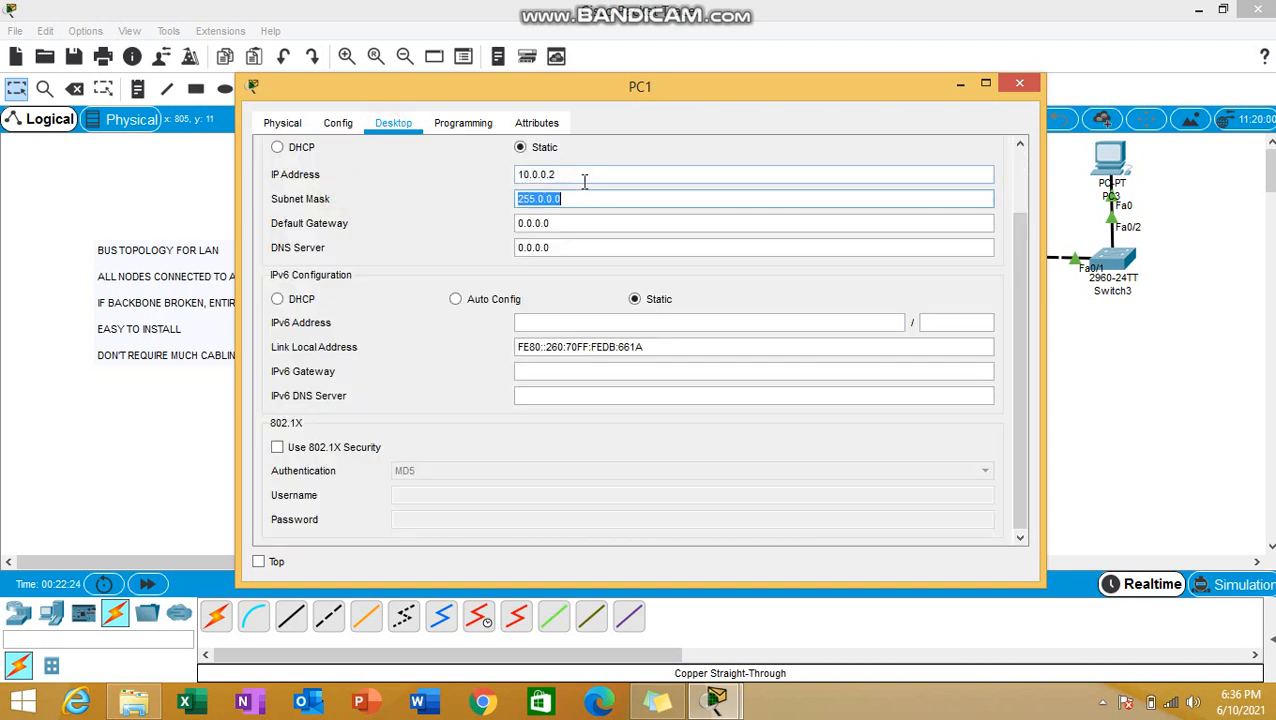
click(1020, 82)
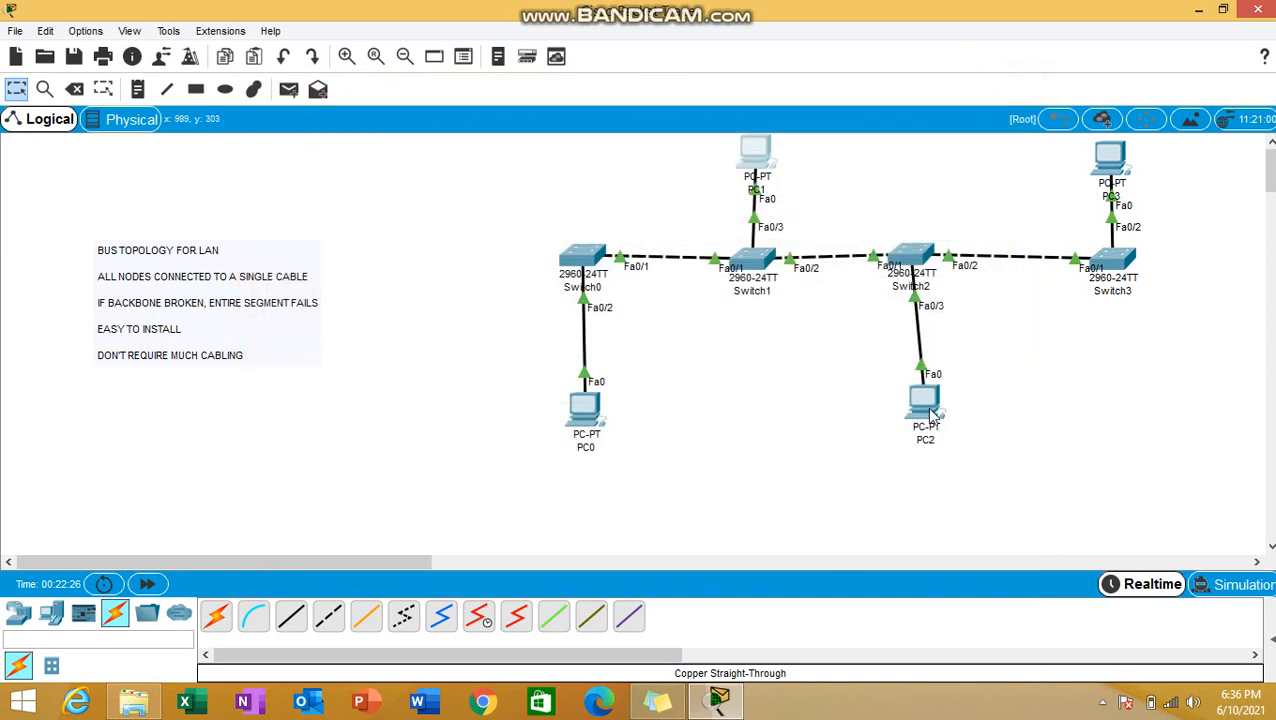
Step: Give PC2 static address 10.0.0.3 and enter 10.0.0.4 for PC3
double_click(922, 400)
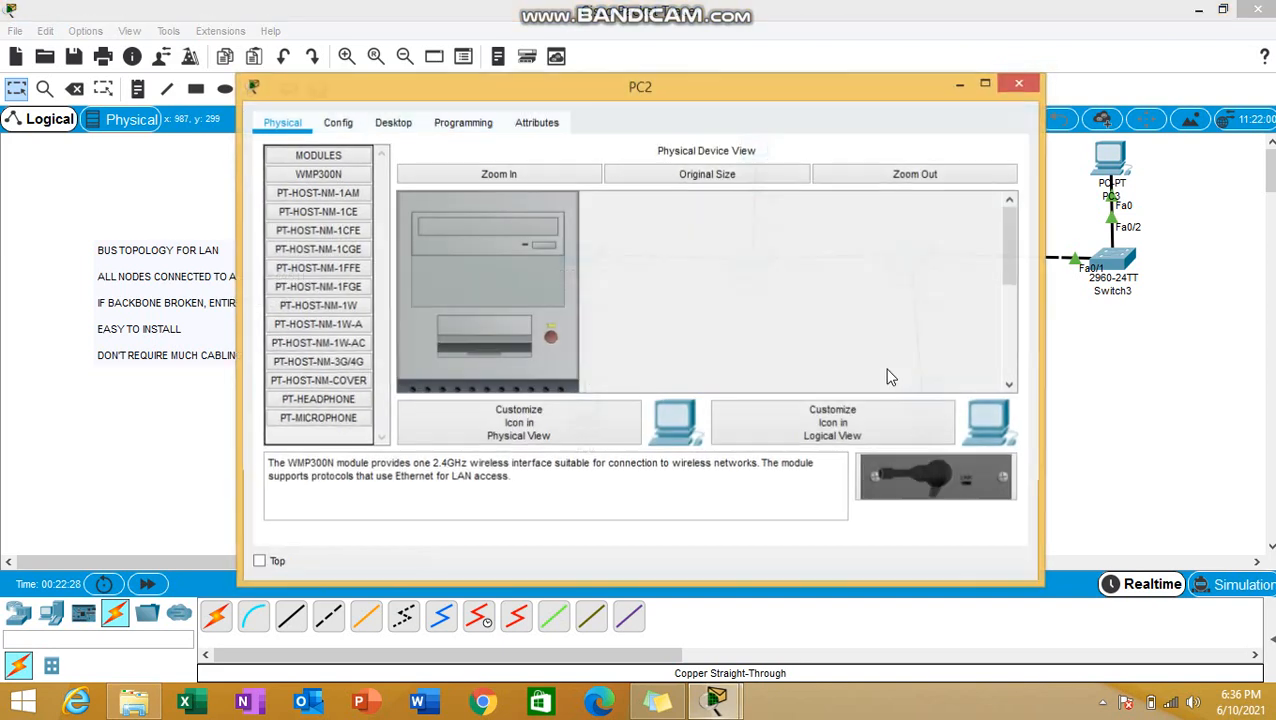
click(394, 122)
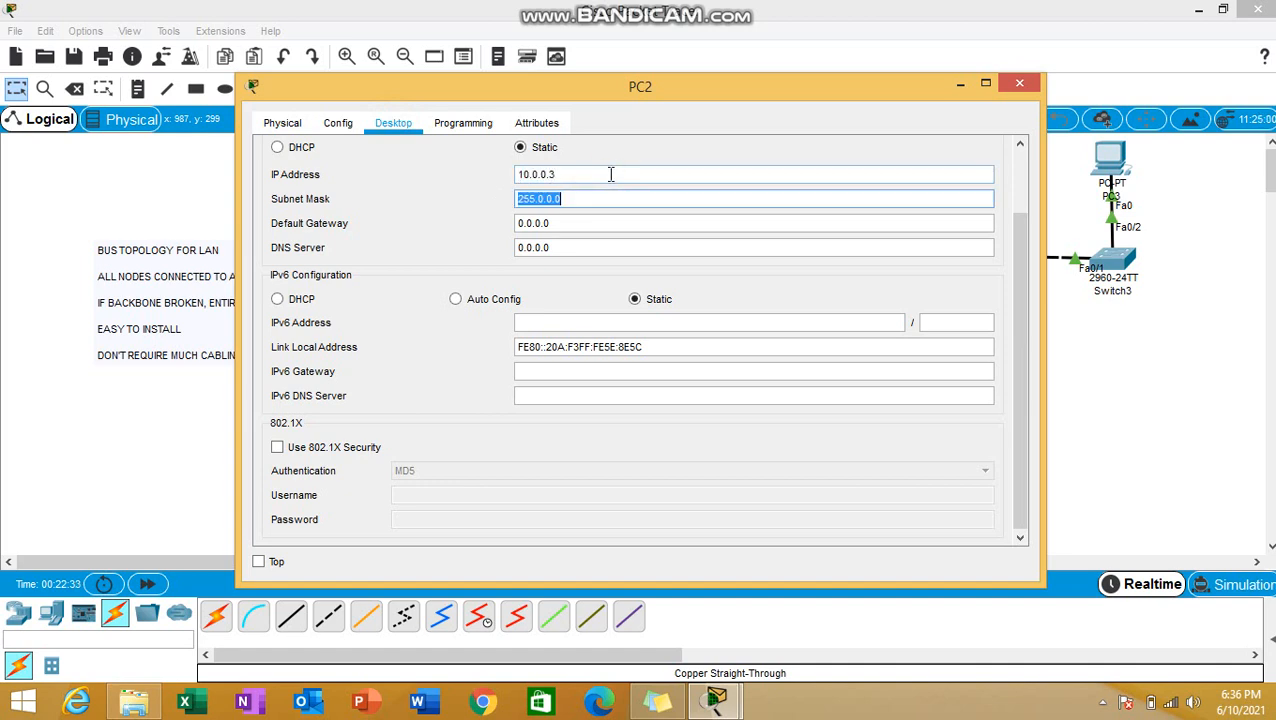
click(1020, 84)
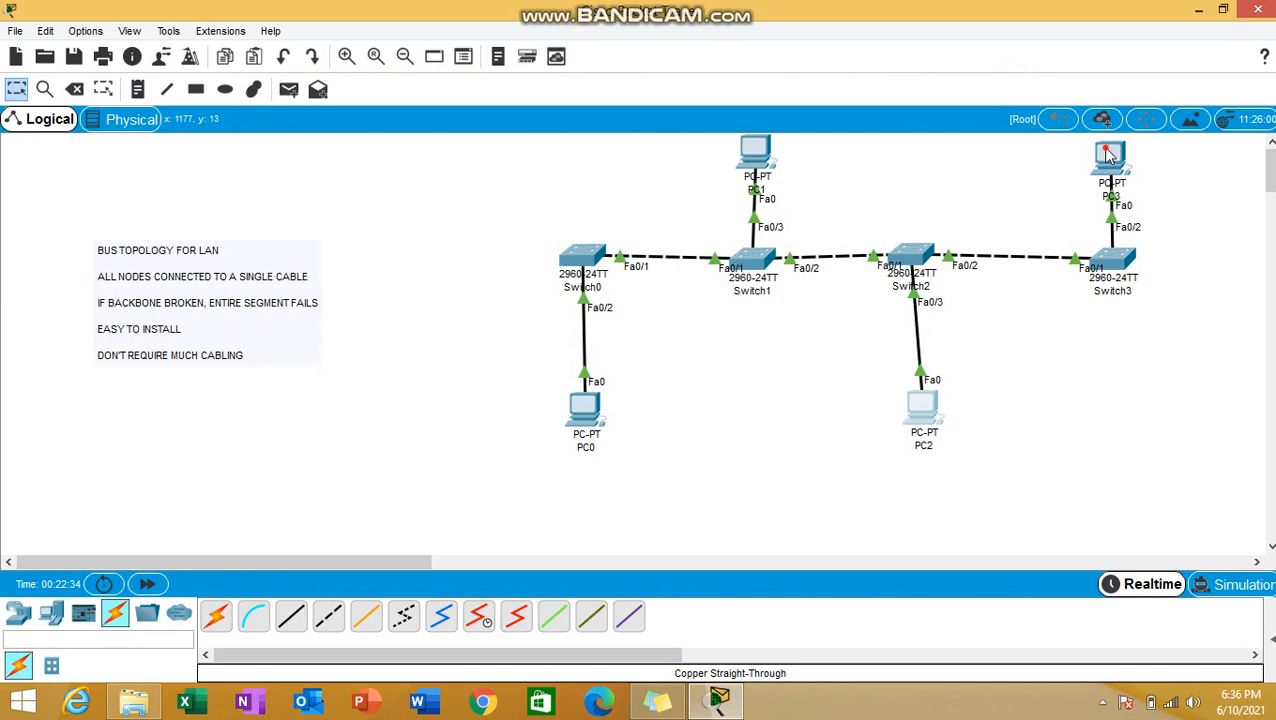
double_click(1110, 160)
text(1)
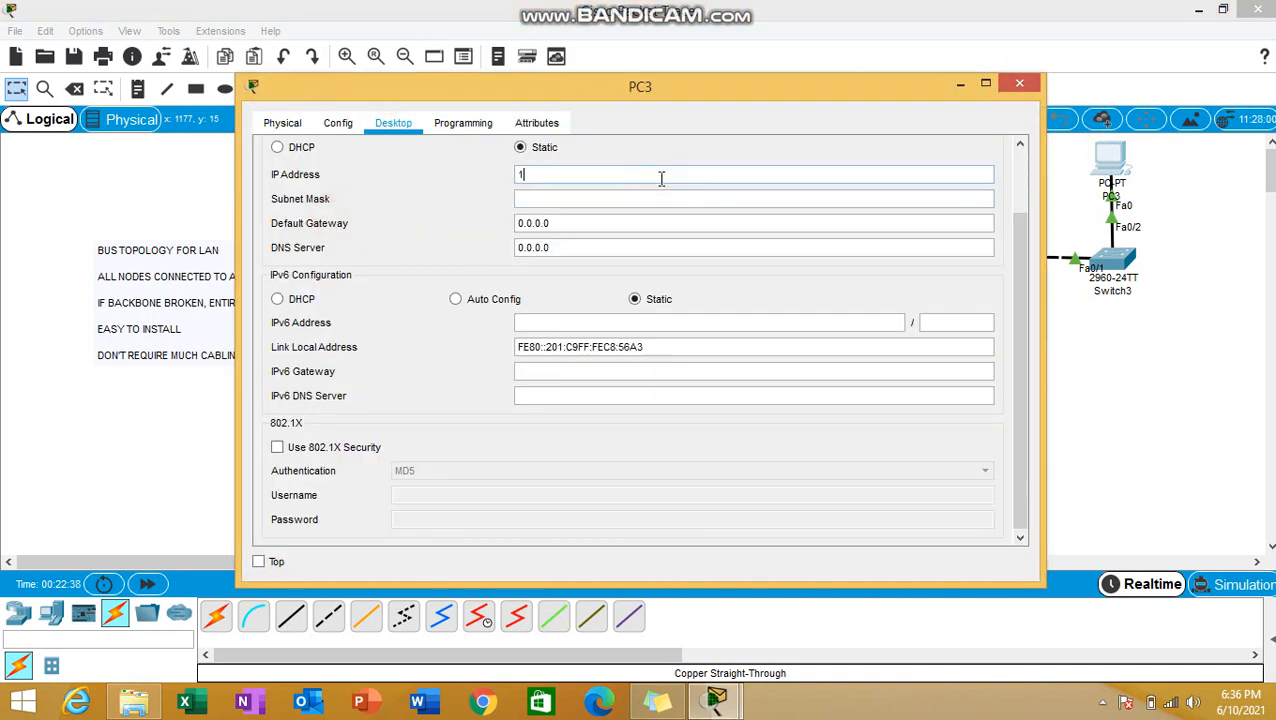
text(0.0.0.4)
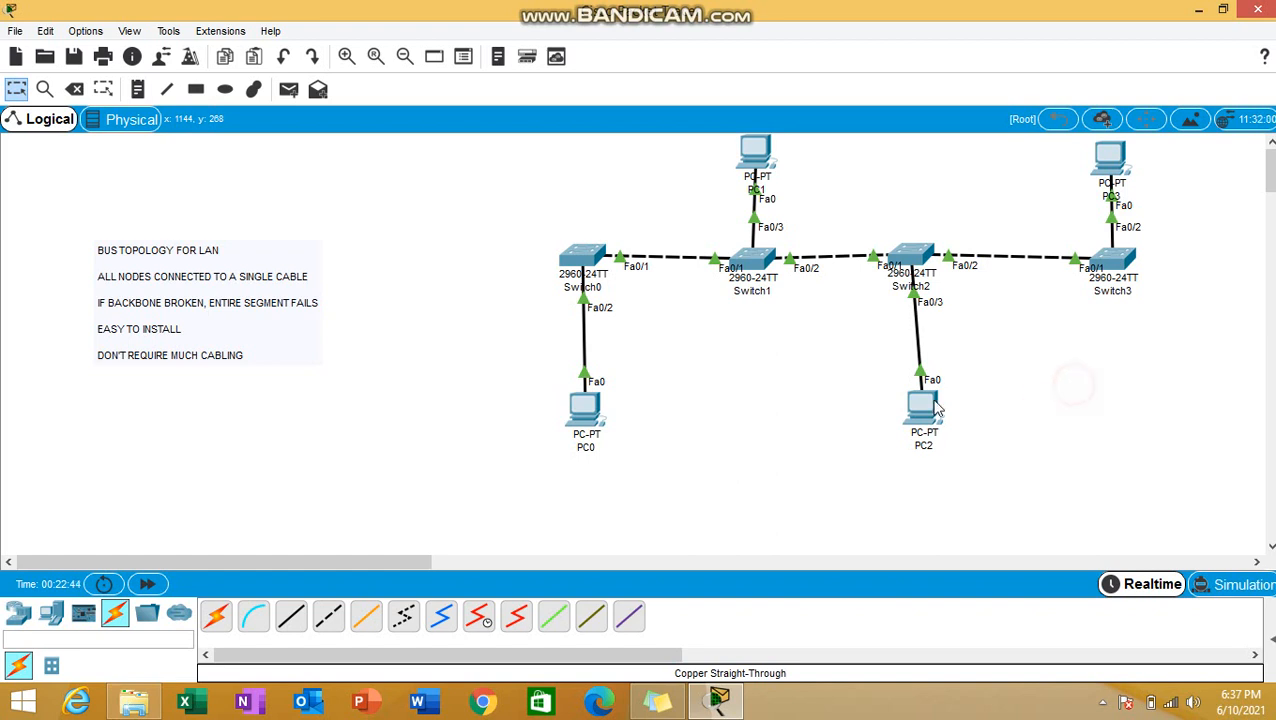
mouse_move(804, 420)
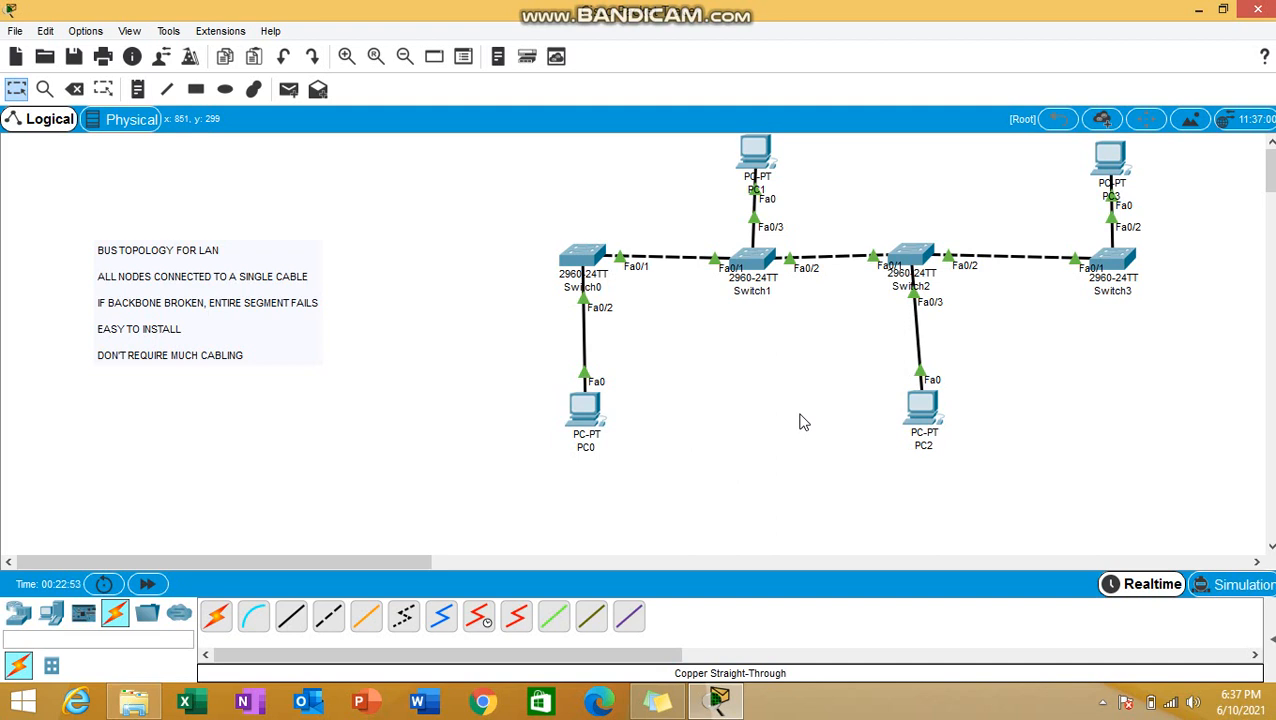
mouse_move(584, 408)
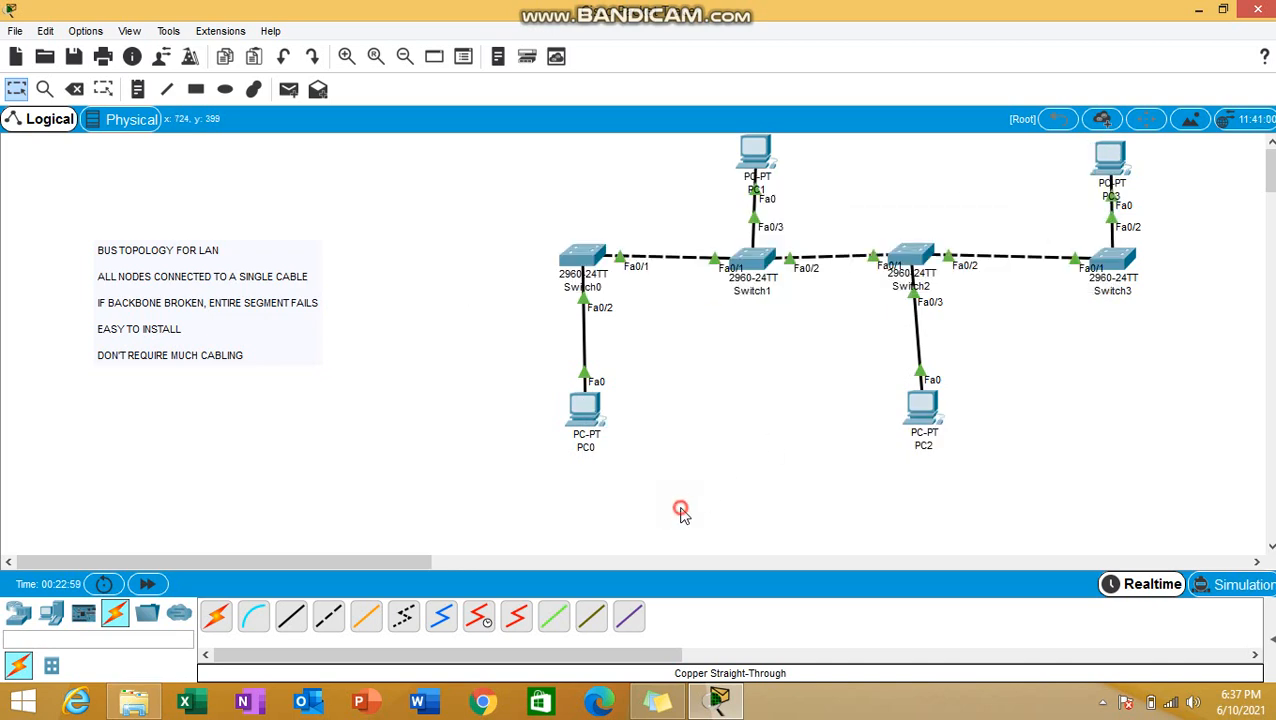
Step: From PC0's command prompt, ping 10.0.0.4 and confirm four replies with 0% loss
double_click(584, 410)
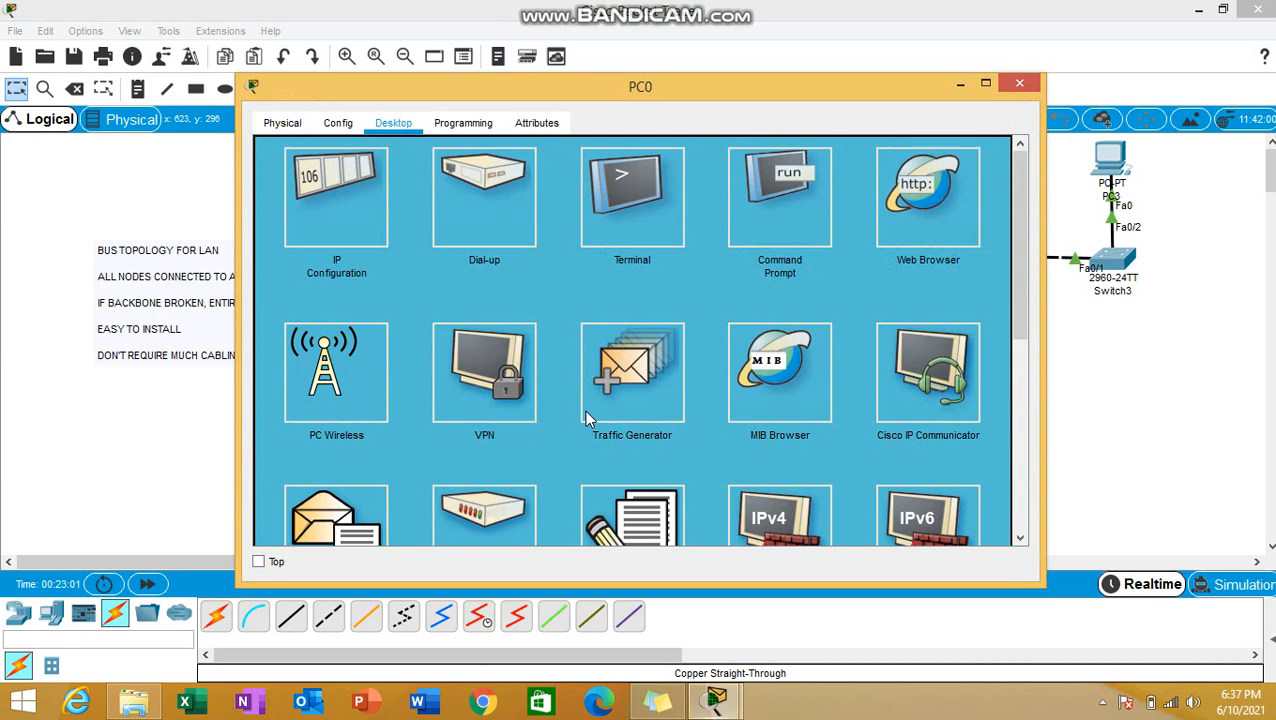
click(780, 196)
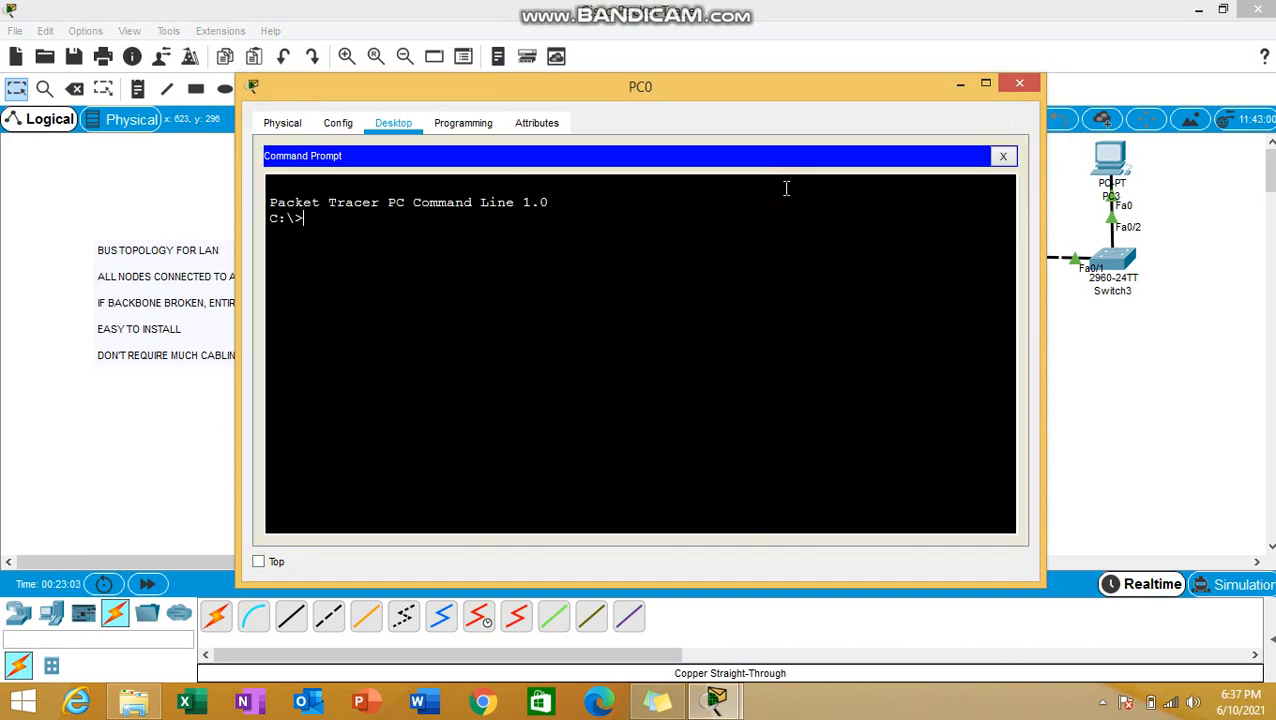
text(p)
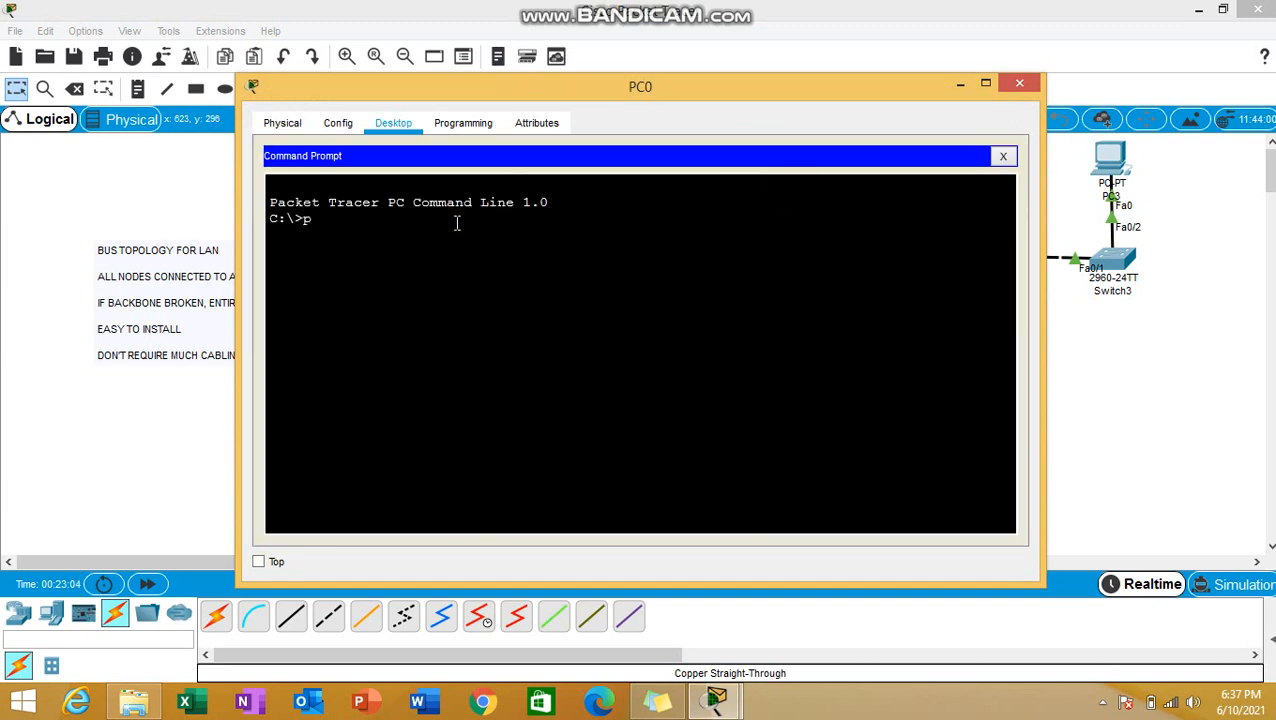
text(ing 10)
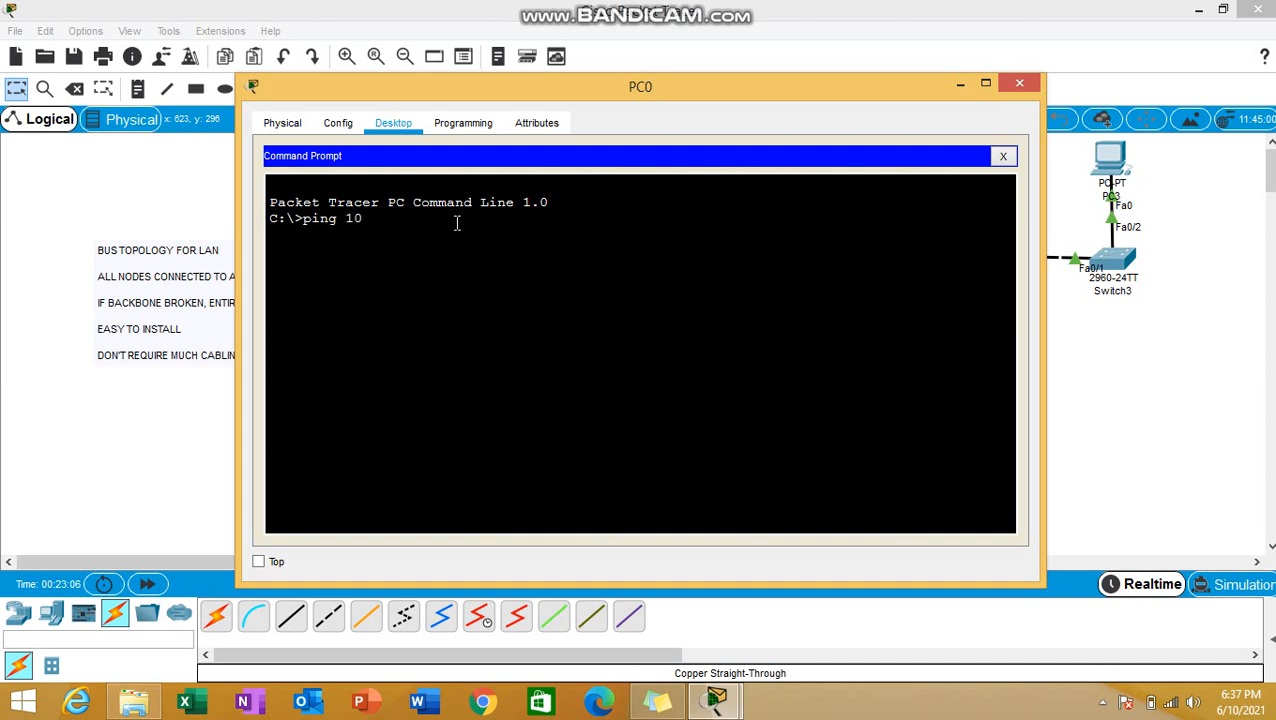
text(.0.0.)
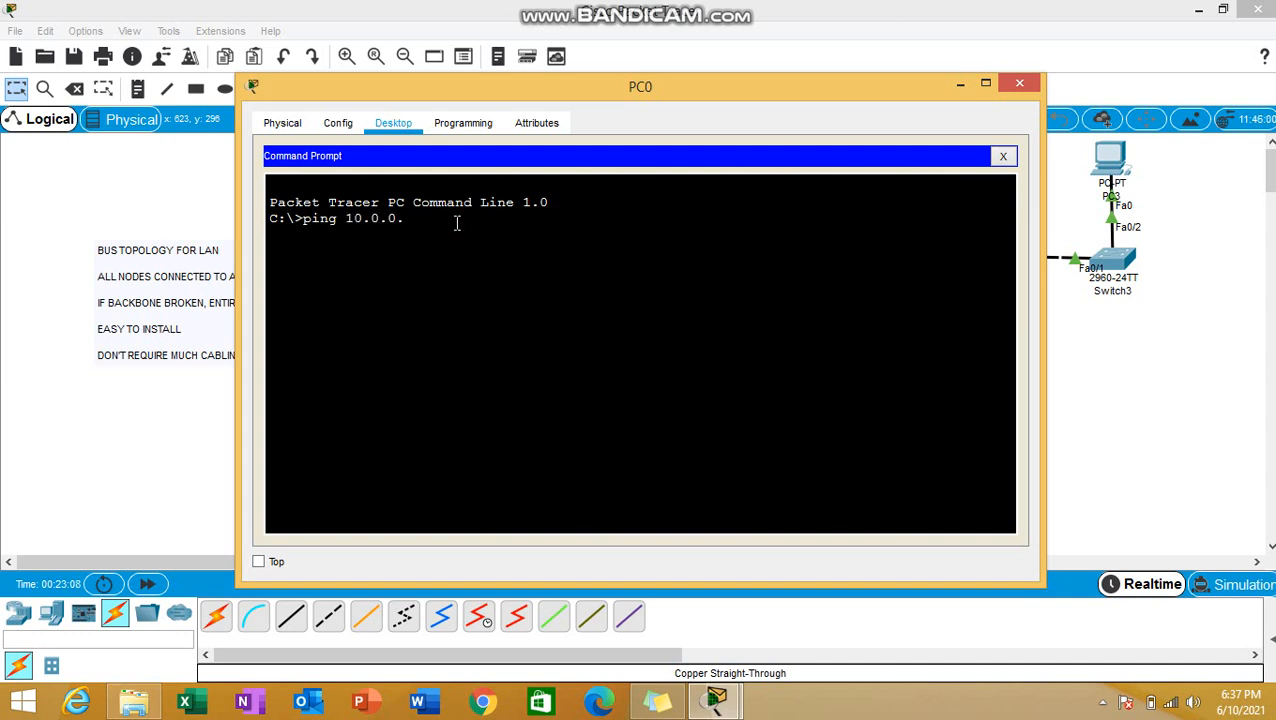
key(Return)
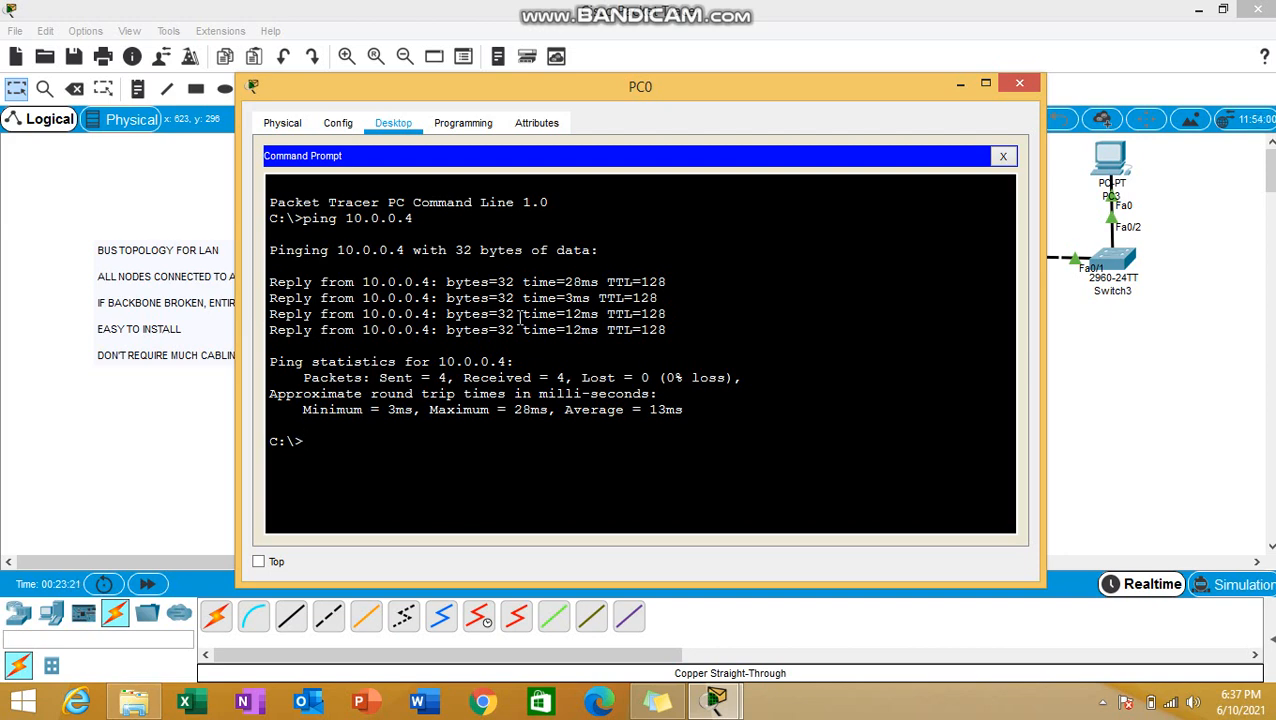
mouse_move(944, 88)
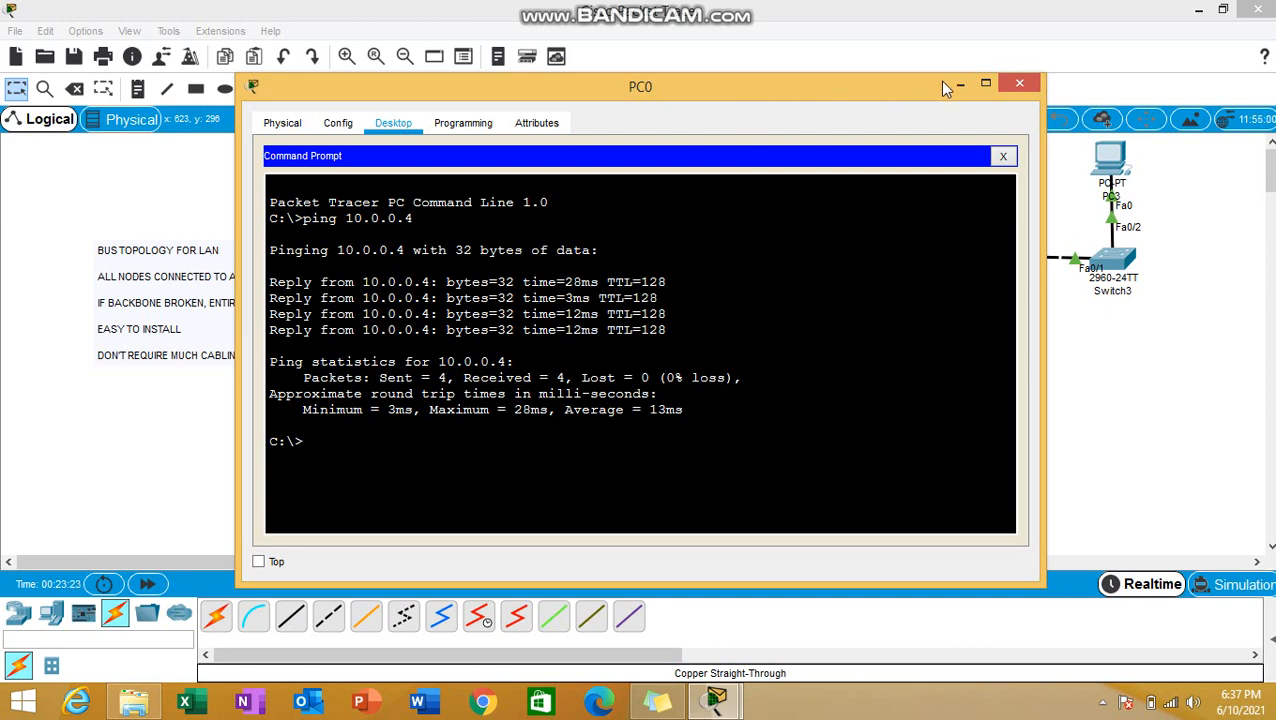
mouse_move(958, 84)
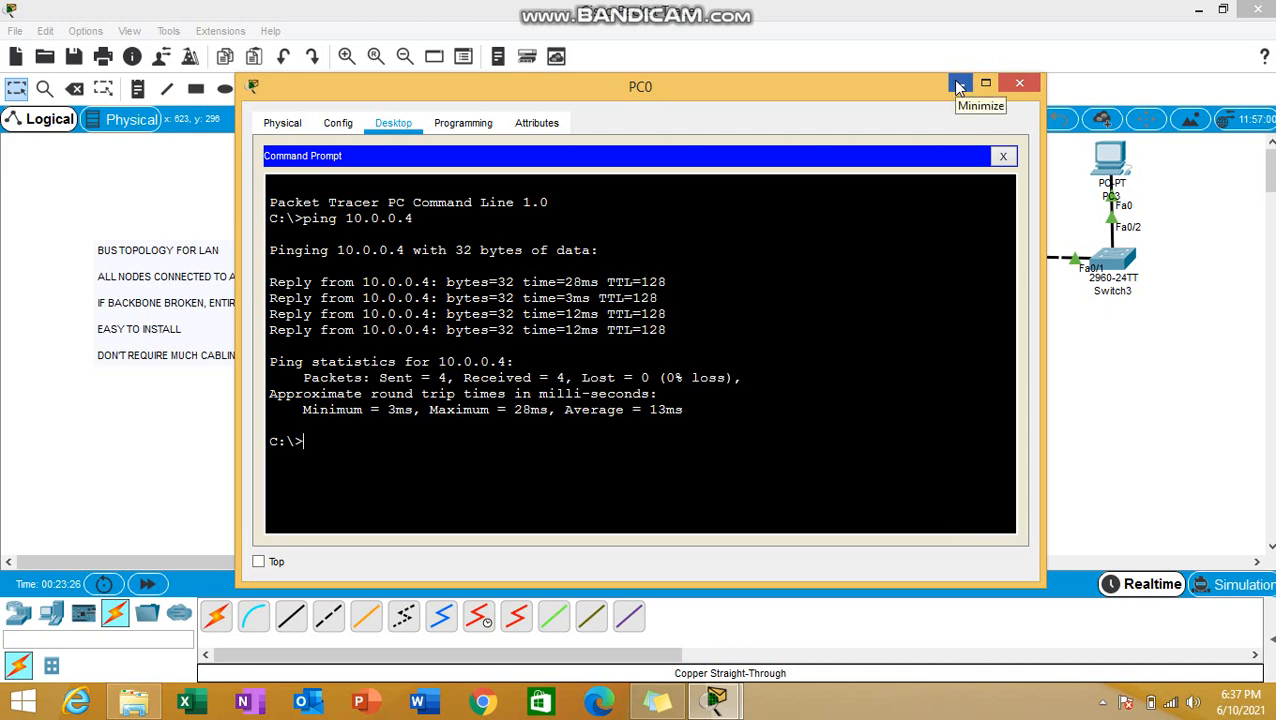
mouse_move(958, 96)
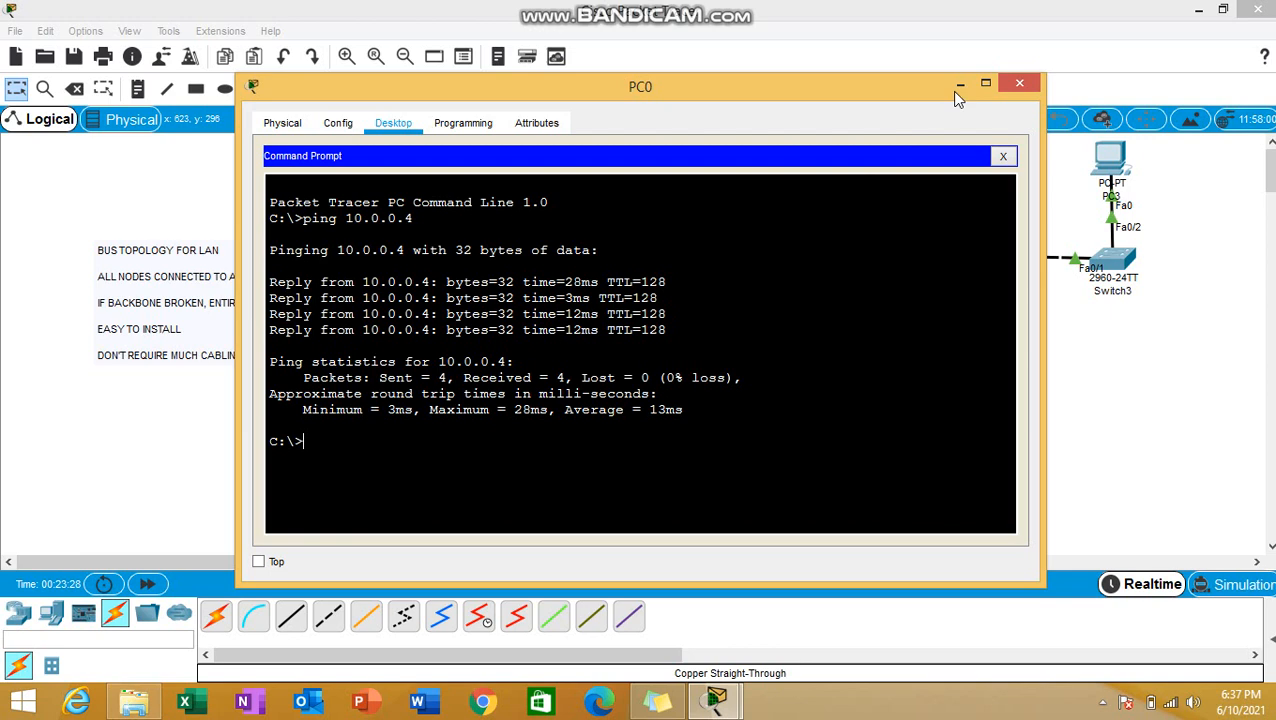
click(1020, 84)
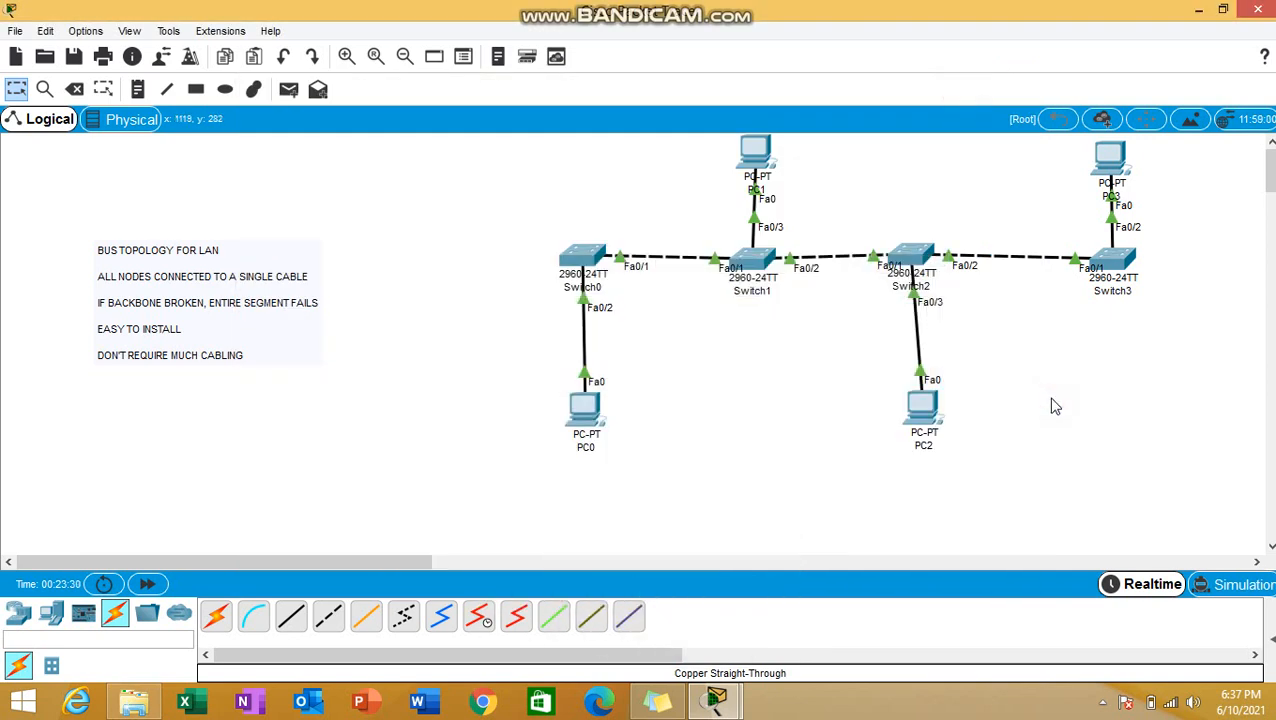